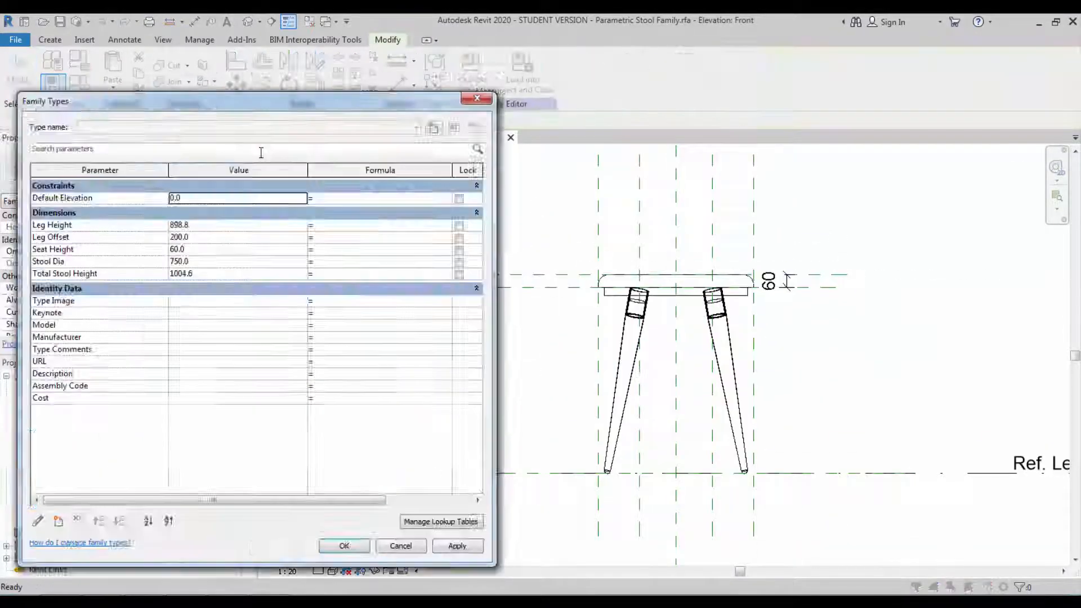
- Close the stool's Family Types dialog to reach the angled leg family's front elevation
click(343, 545)
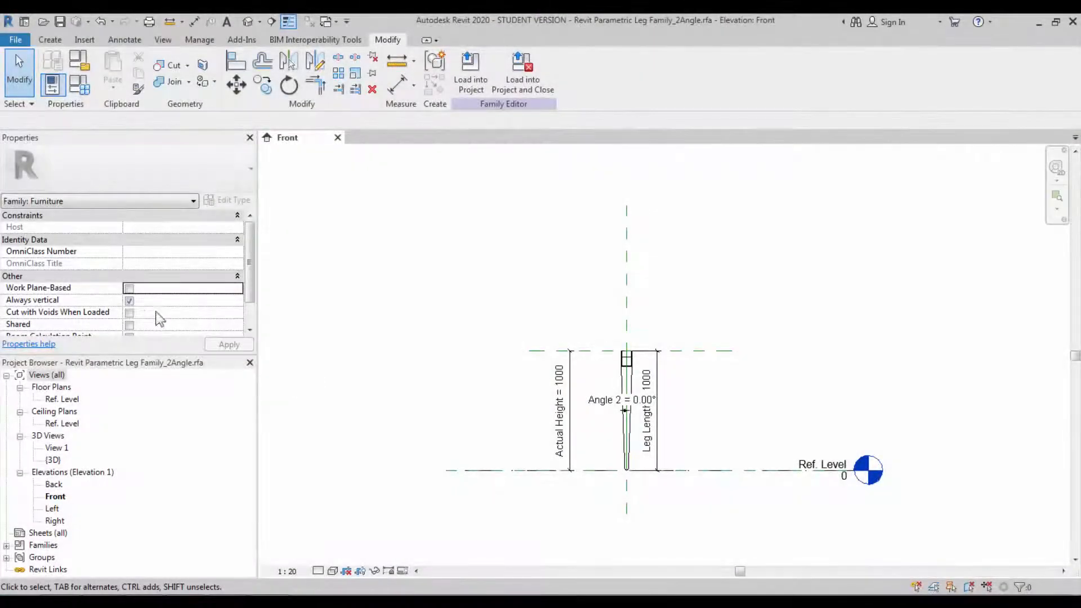
- Make the leg family Work Plane-Based and not Always vertical, then bring up Family Types
click(129, 287)
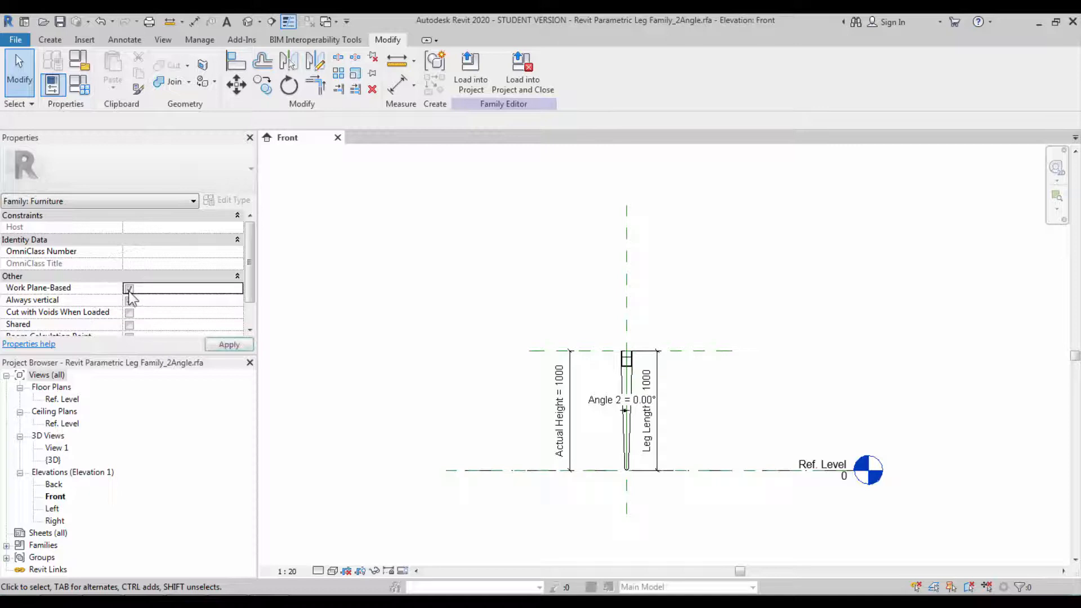
click(129, 288)
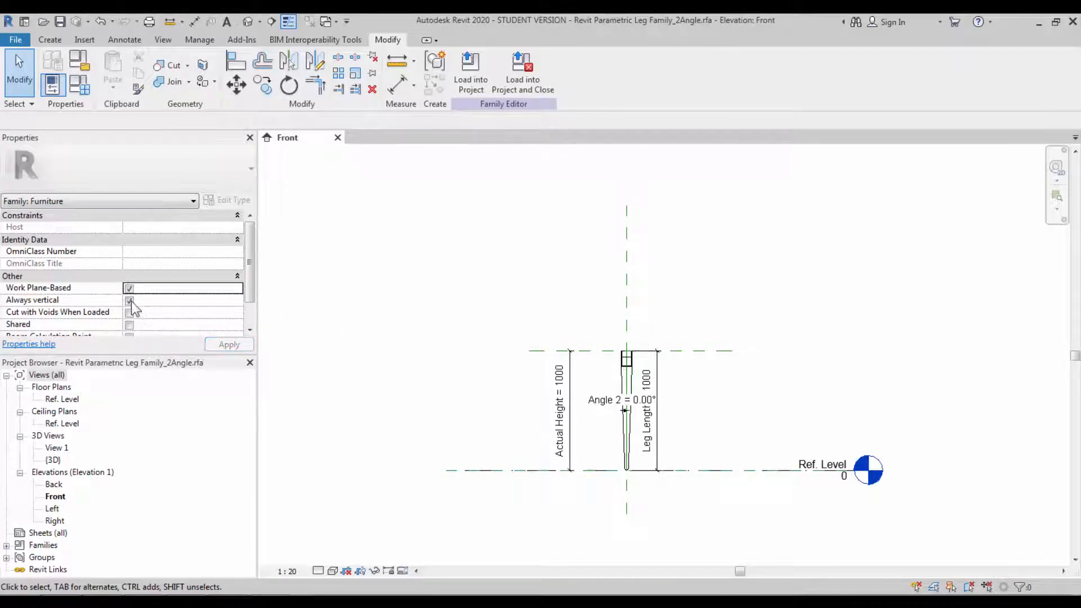
click(128, 300)
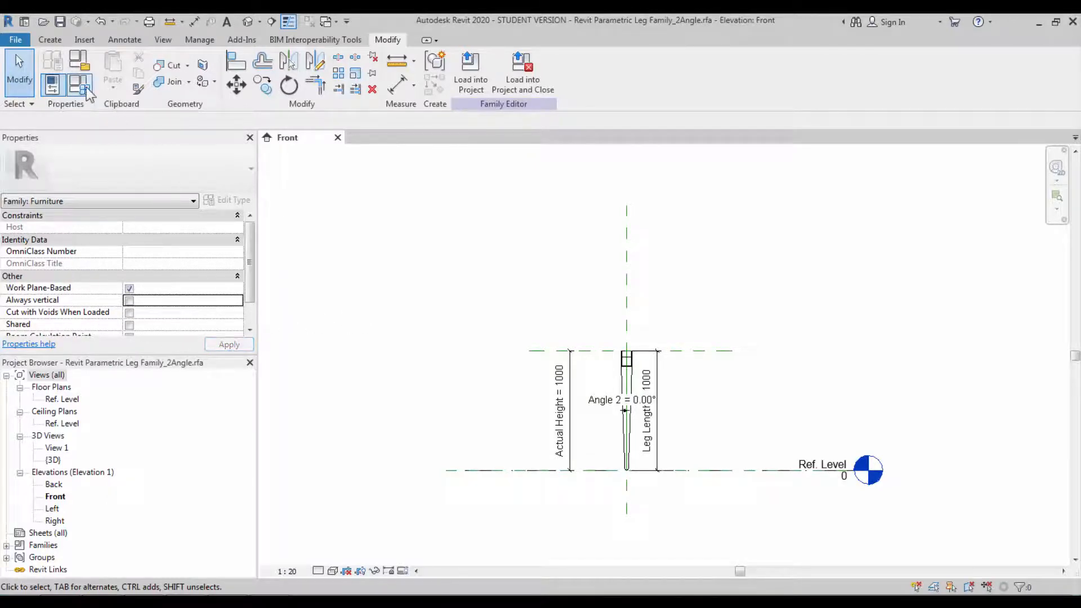
click(52, 66)
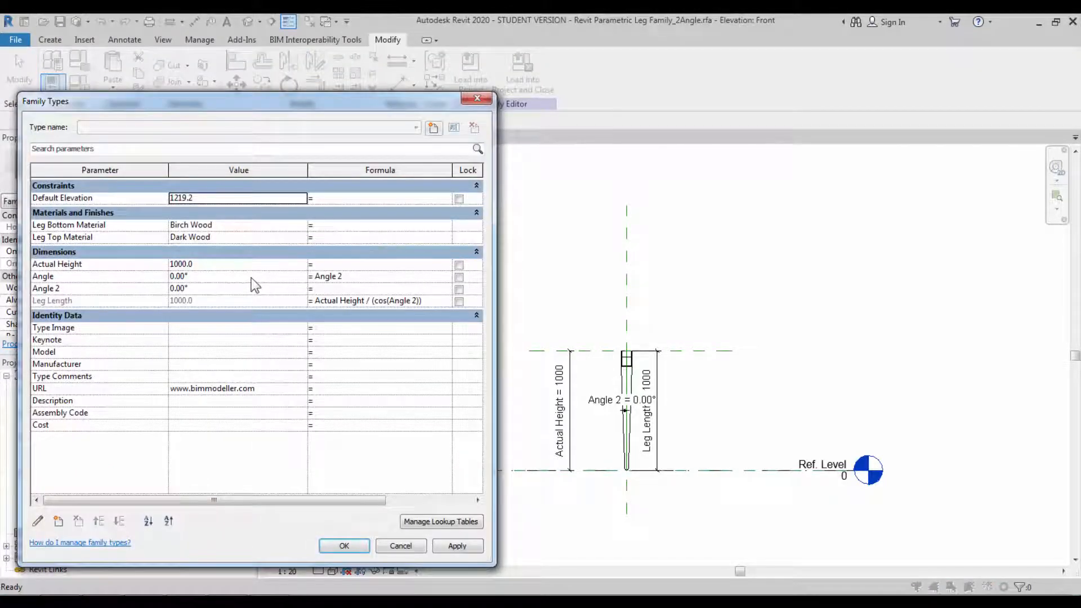
- Set Angle 2 to 10° and create a new leg type named 10 Degree
text(10)
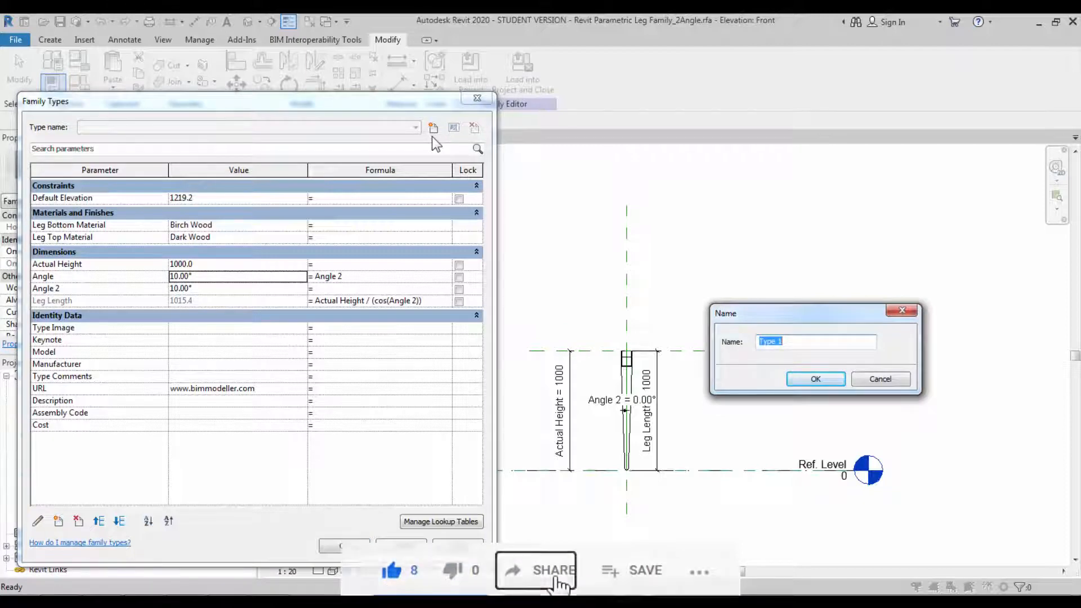
text(10 Deg)
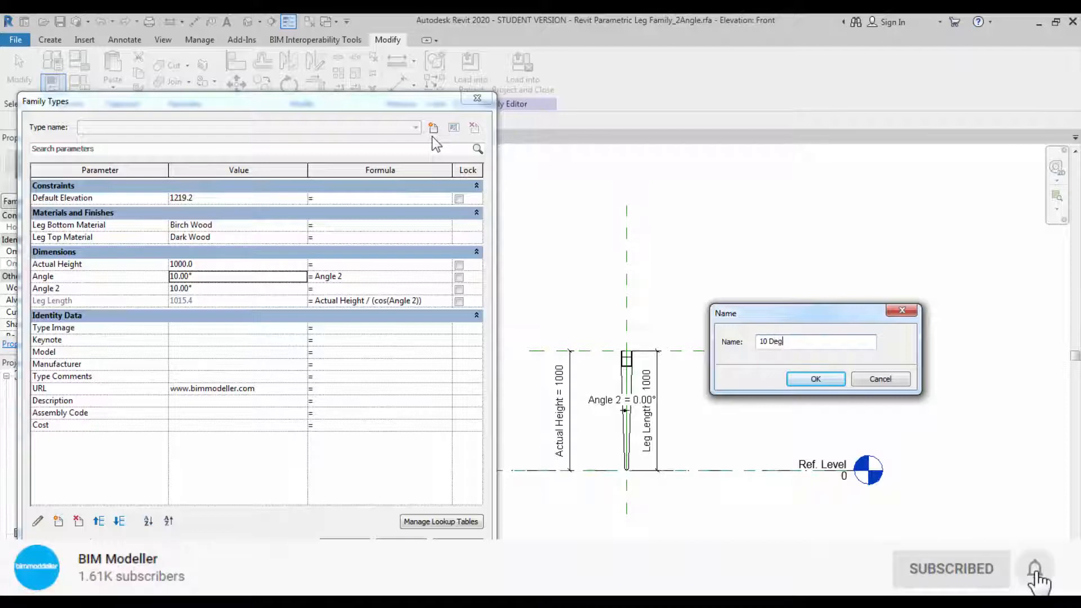
click(815, 379)
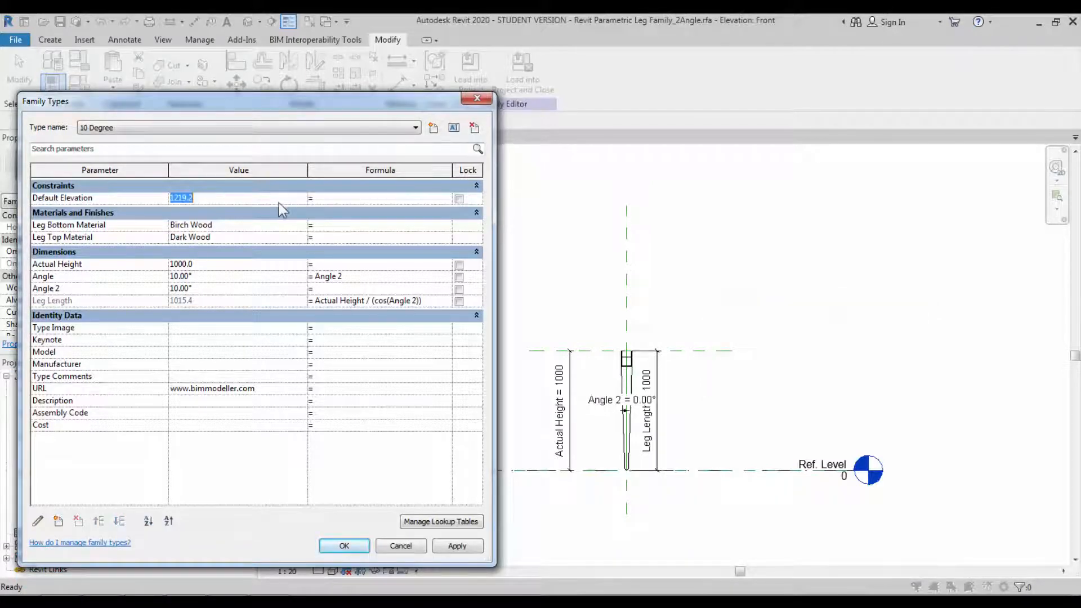
- Set Default Elevation to 0 and apply the 10 Degree type so the leg tilts
text(0.0)
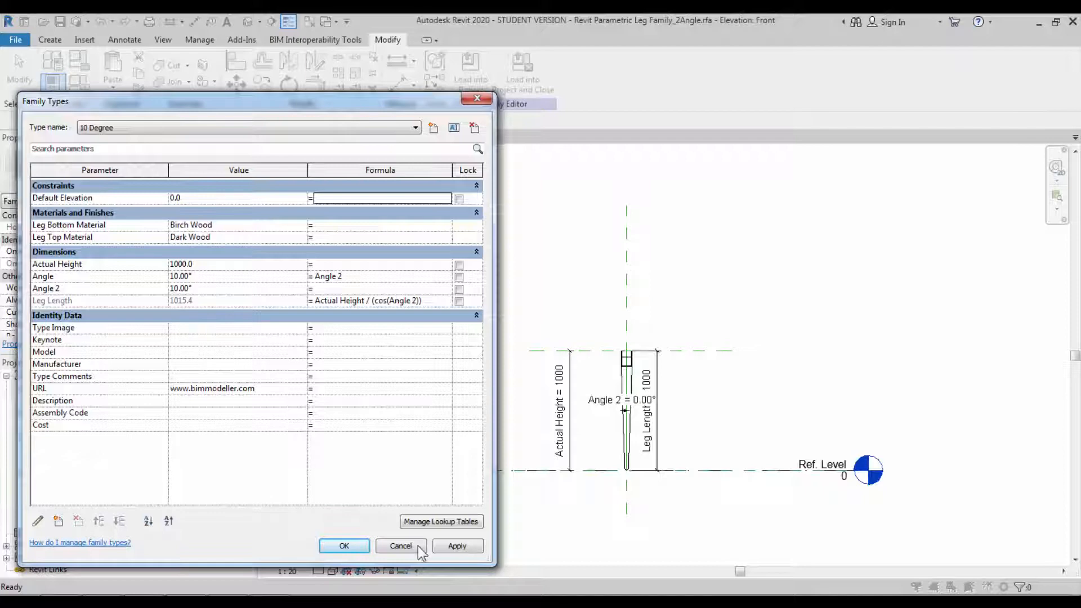
click(457, 545)
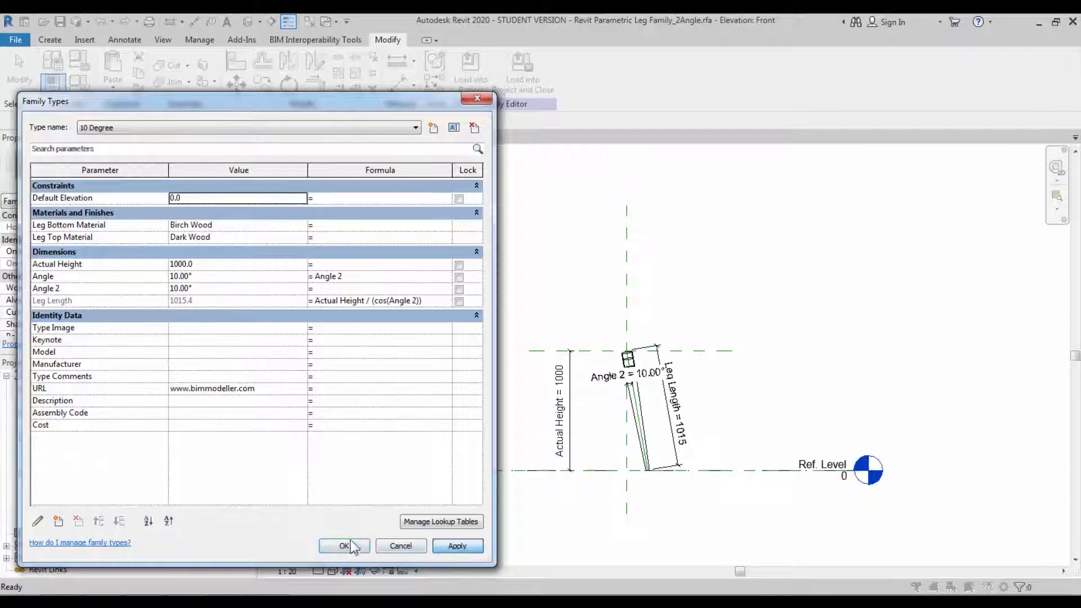
click(344, 545)
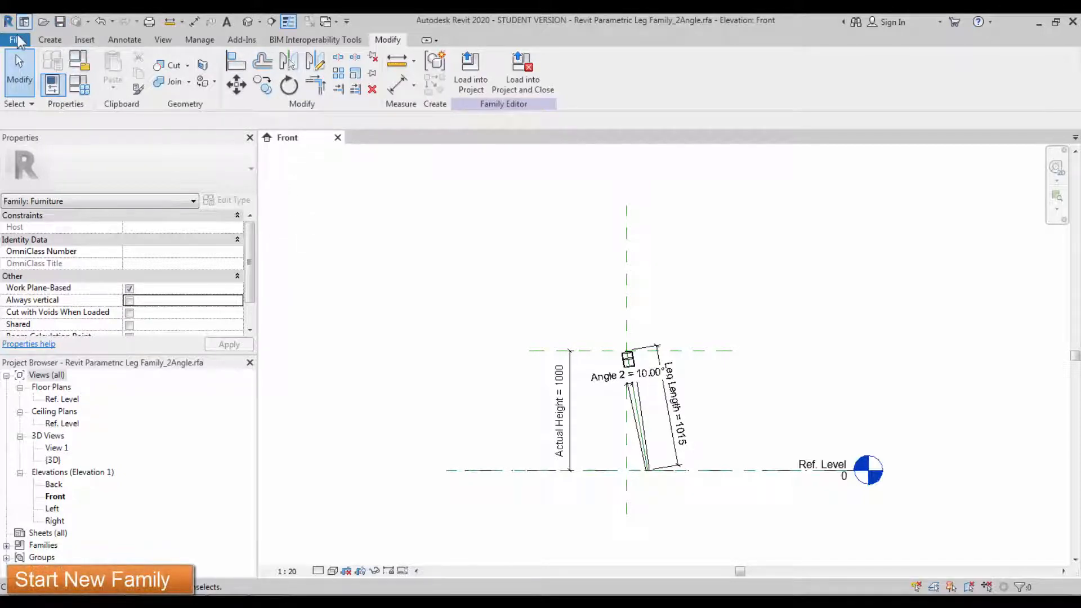
- Start a new family from the Metric Furniture.rft template
click(15, 40)
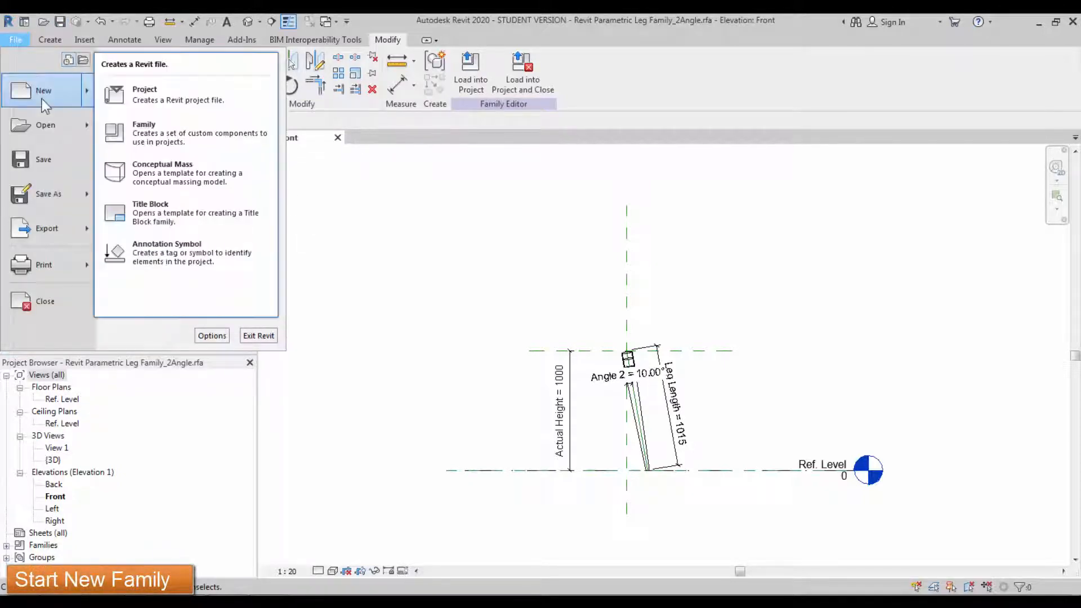
click(143, 133)
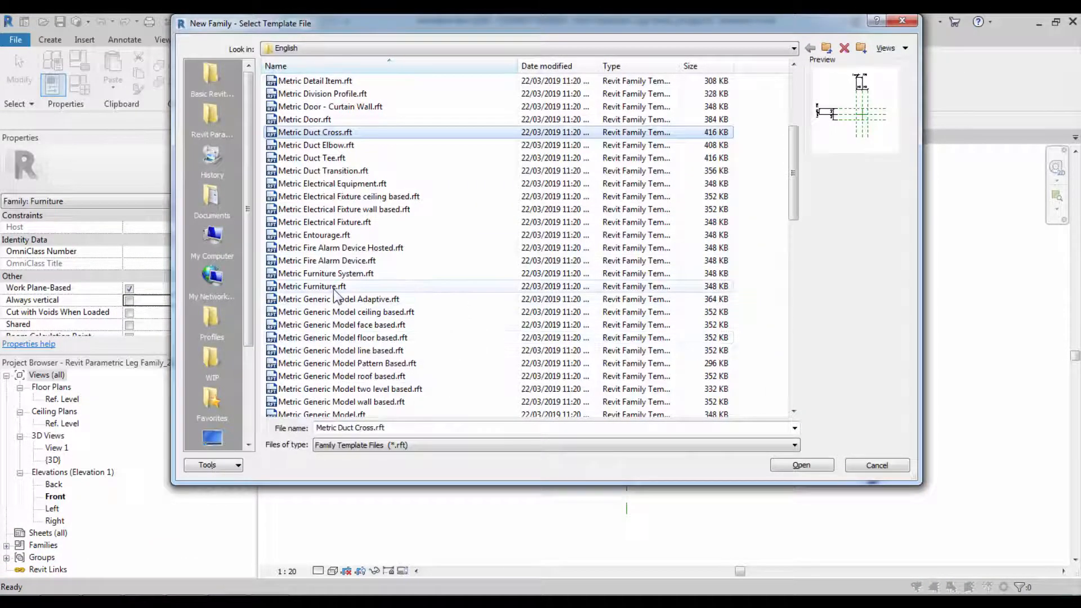
click(312, 286)
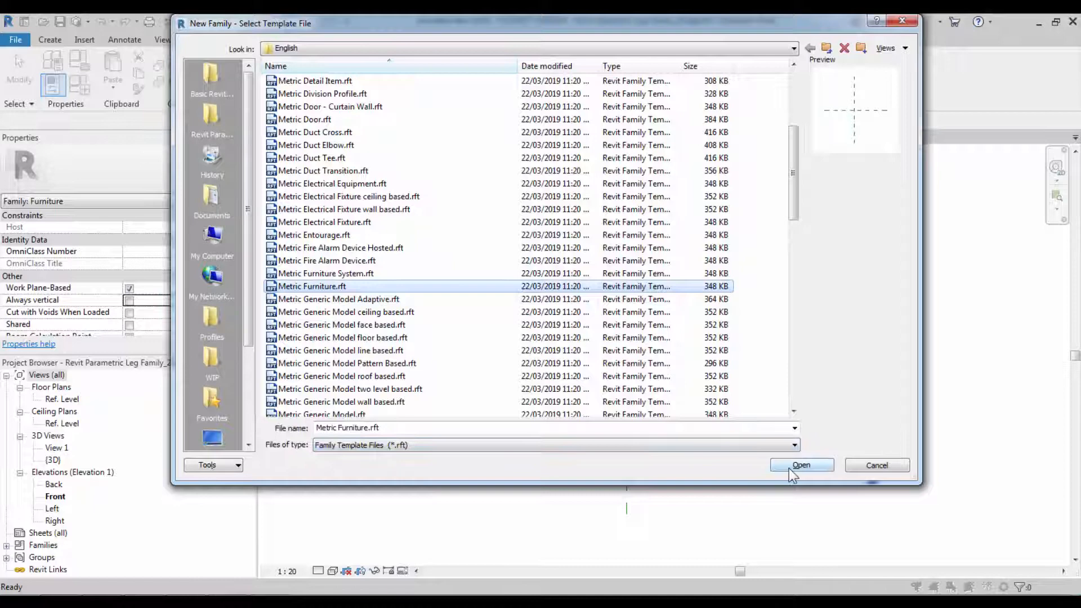
click(801, 466)
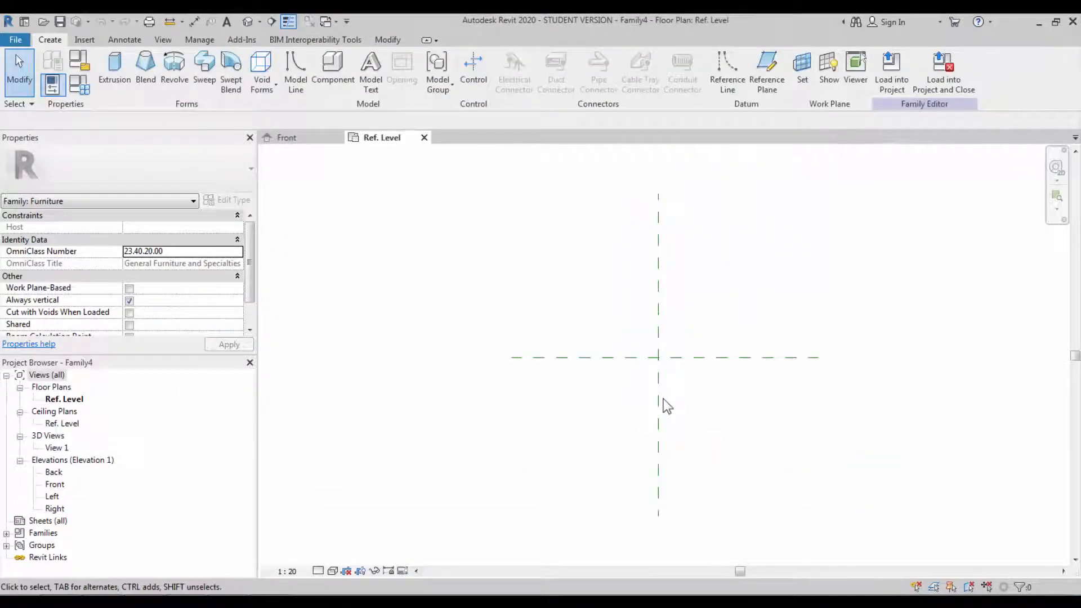
mouse_move(691, 350)
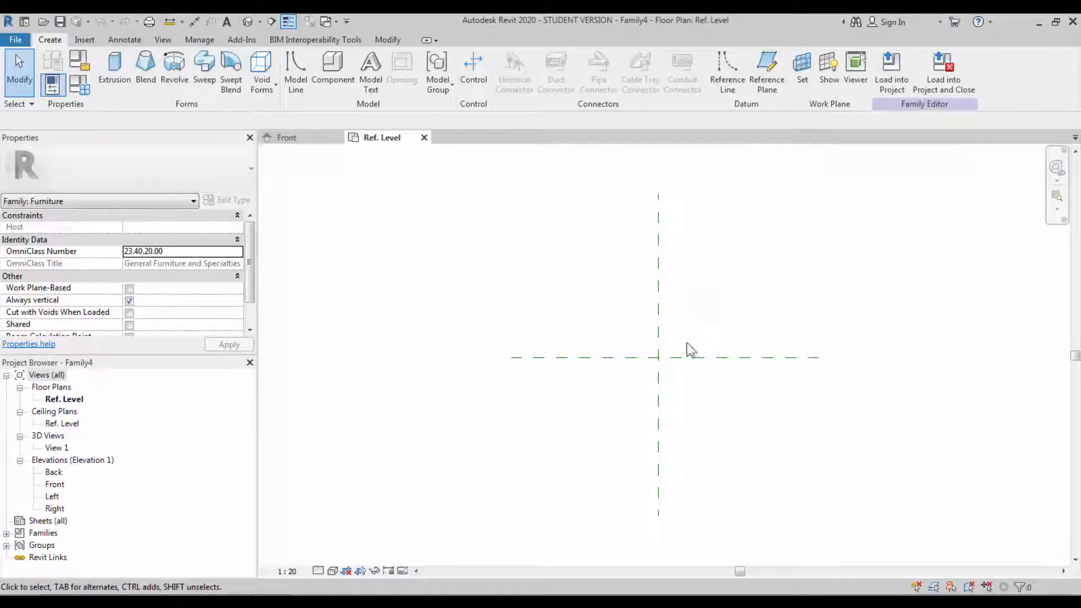
- Label the overall reference-plane dimensions with a new type parameter Stool Dia at 800
right_click(657, 357)
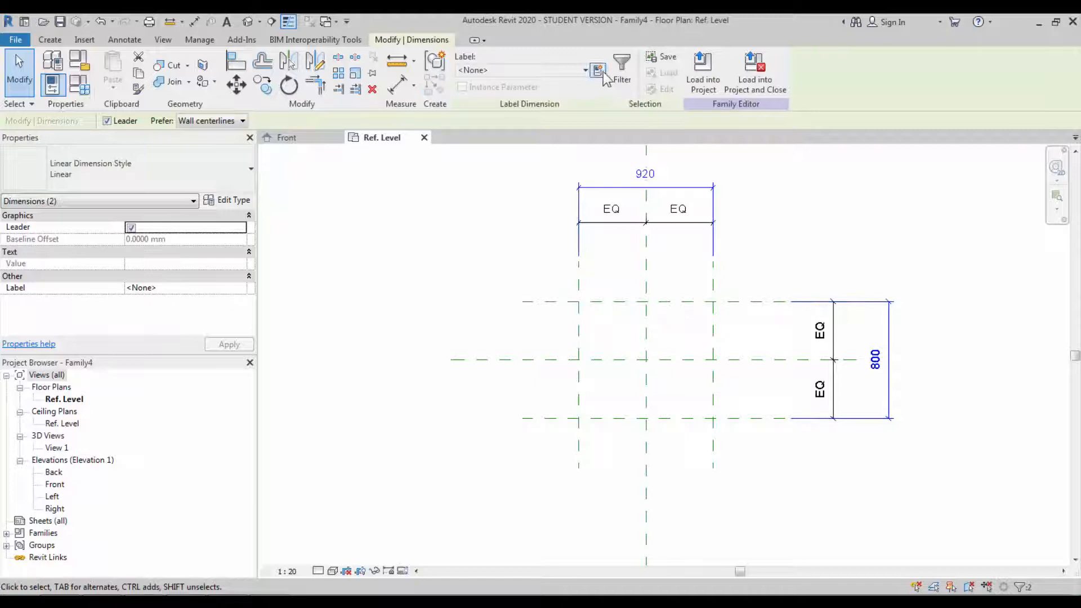
click(597, 71)
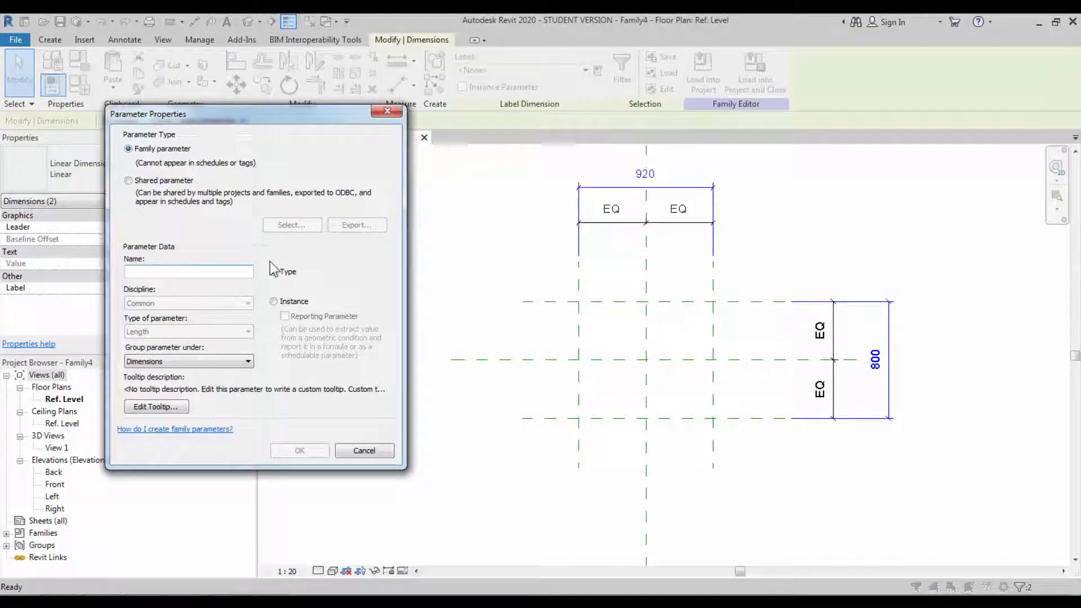
text(Sh)
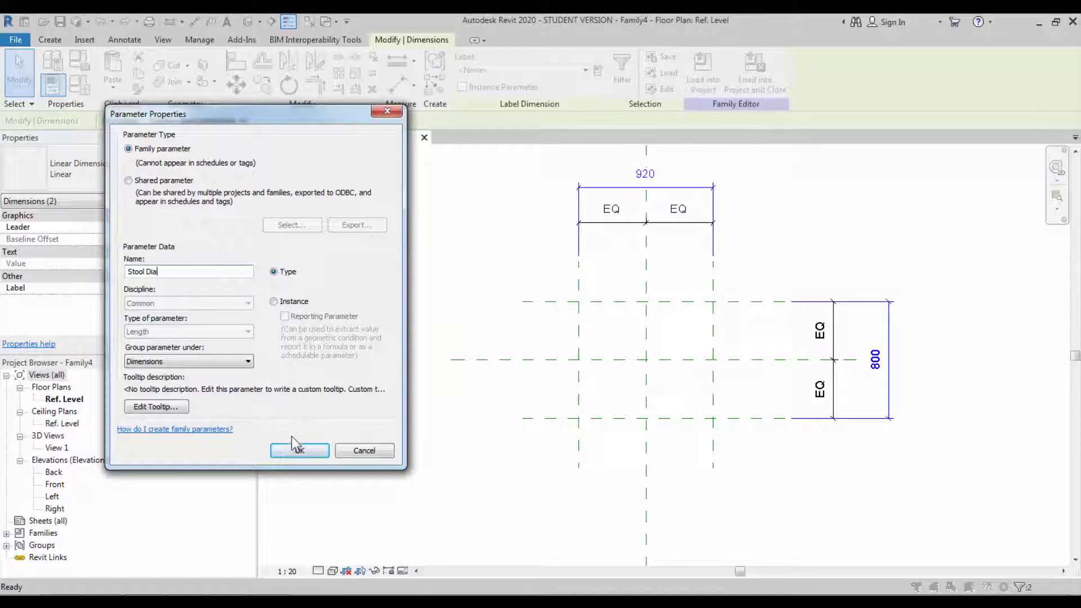
click(300, 450)
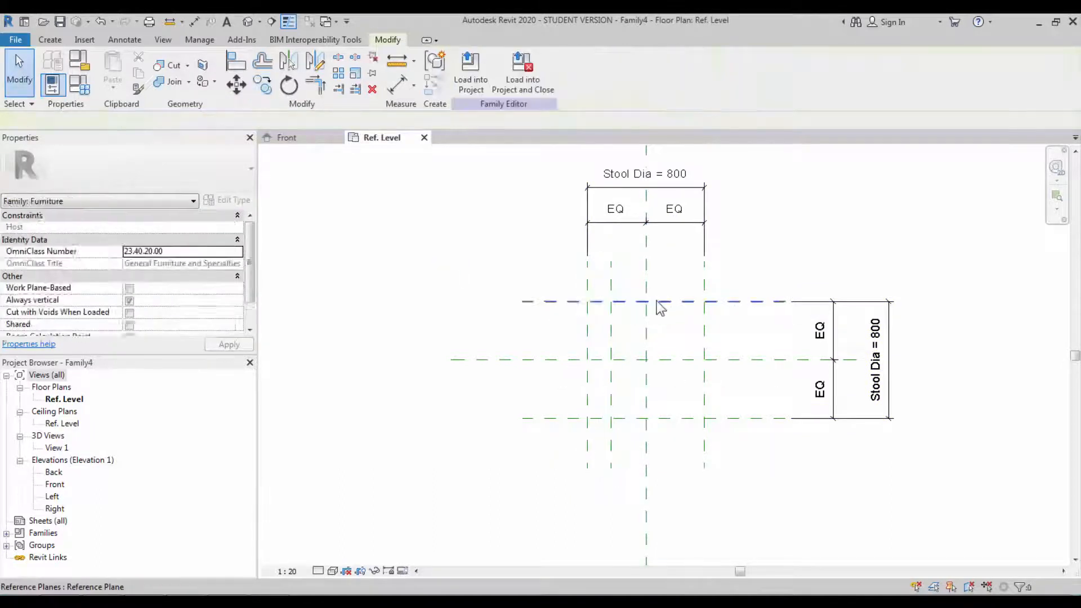
- Dimension the inner leg reference planes and label them with a new Leg Offset type parameter
click(659, 302)
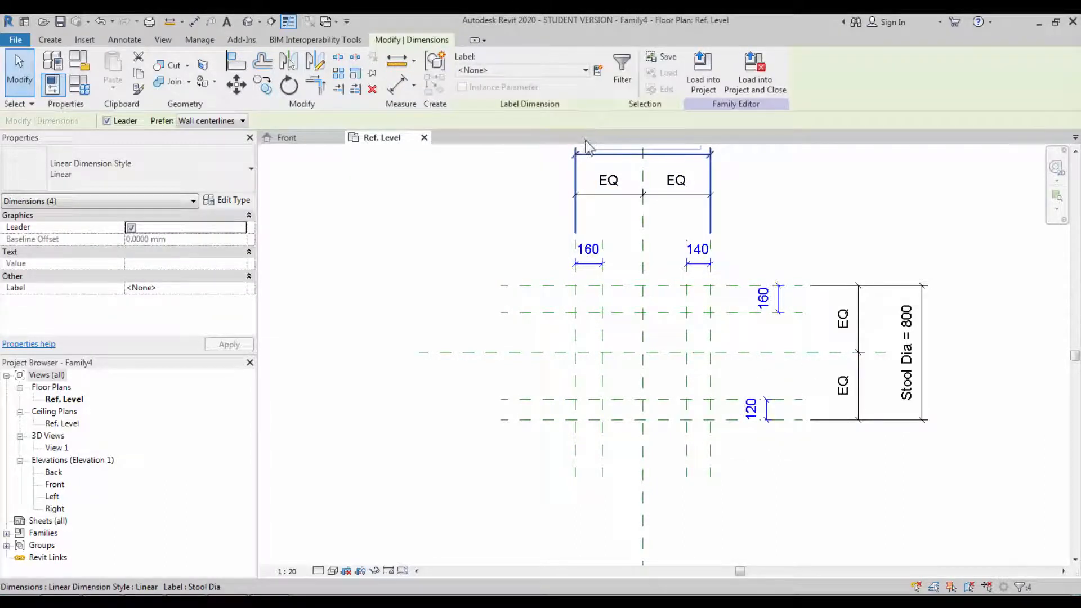
text(L)
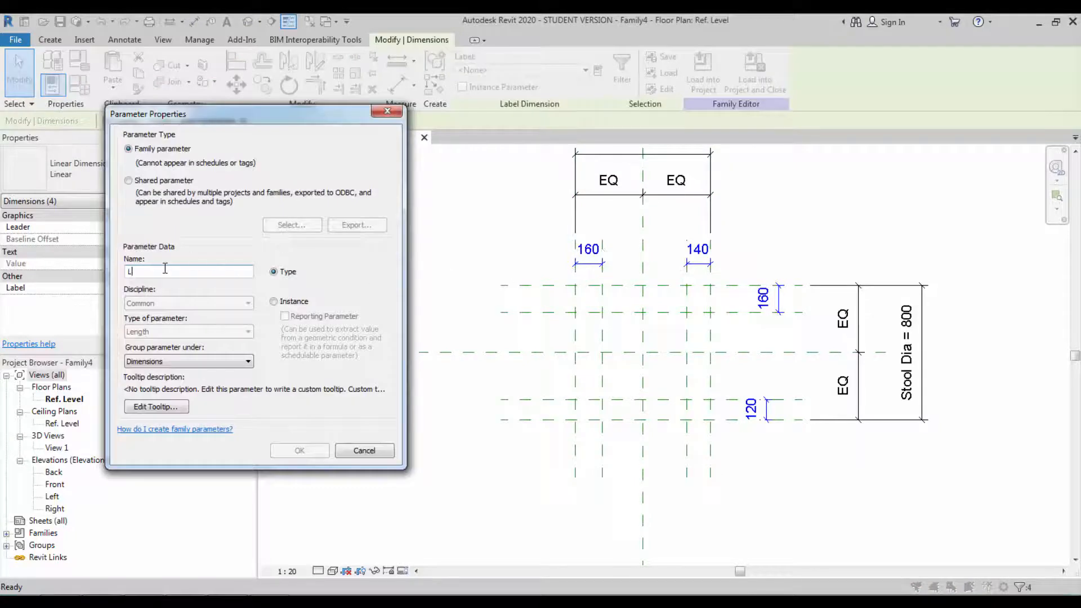
text(eg Offset)
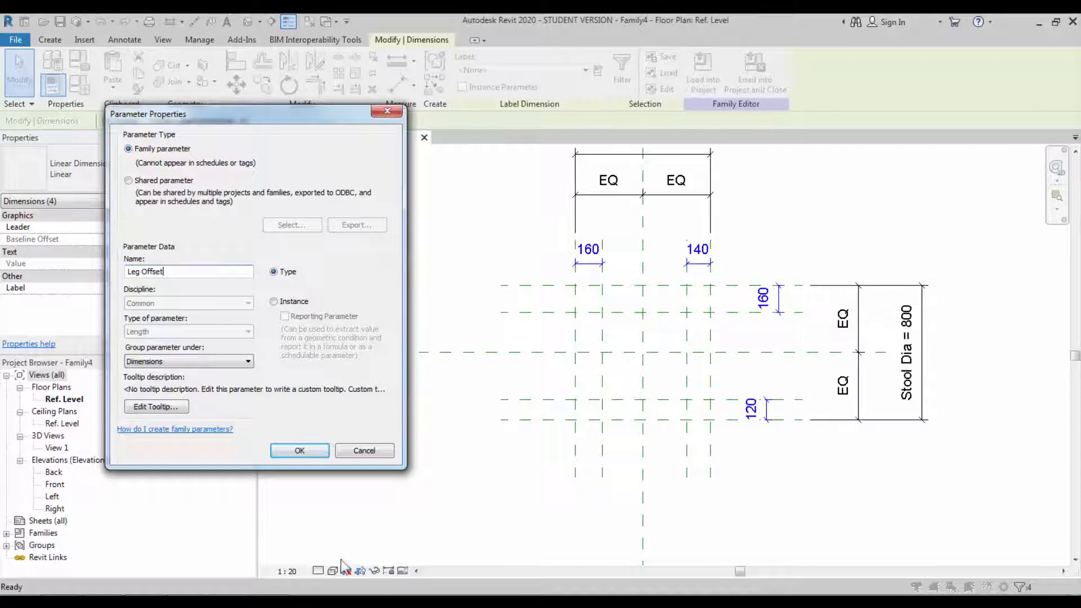
click(300, 451)
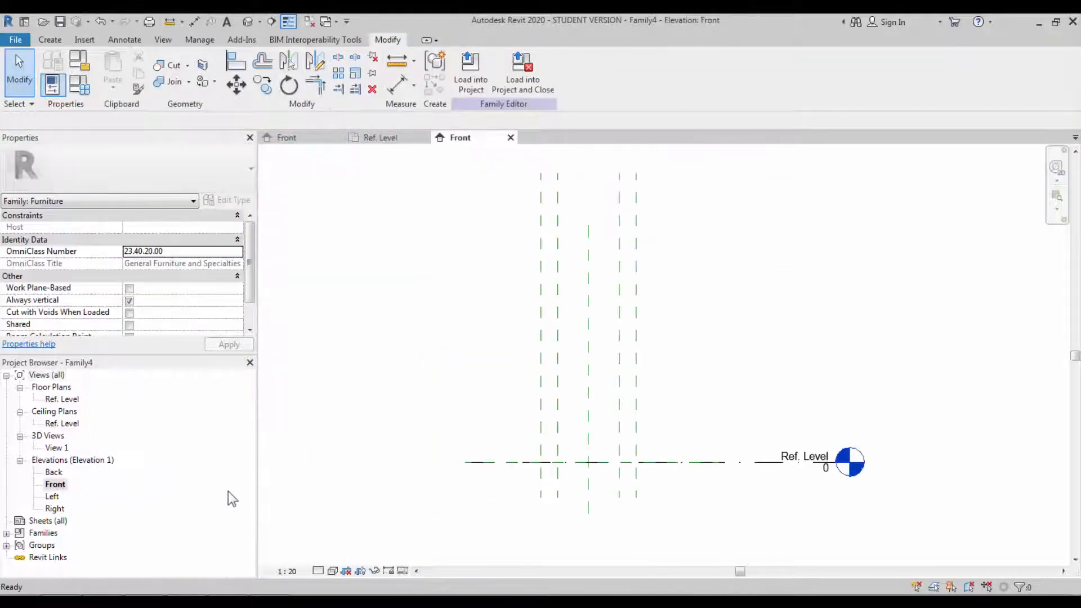
mouse_move(616, 402)
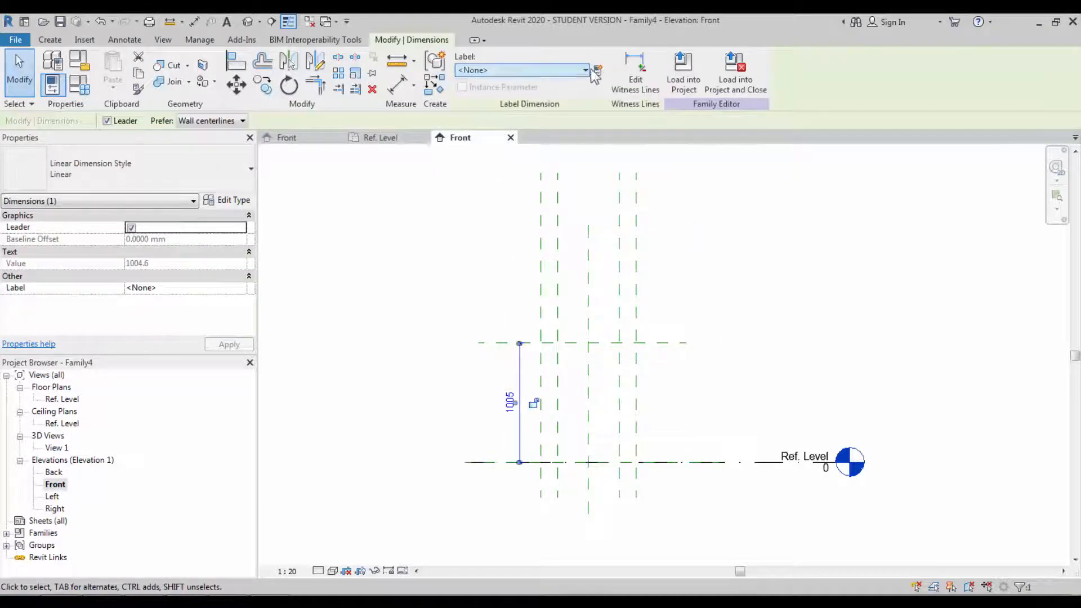
- Label the 1005 height dimension with a new type parameter Total Stool Height
click(594, 74)
text(Total Stool Height)
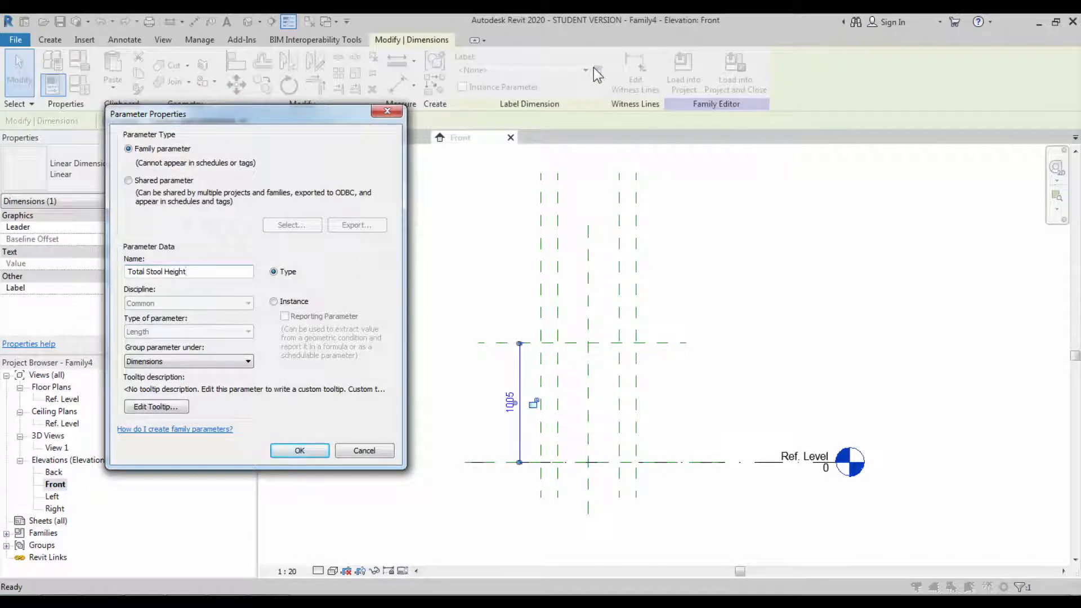
mouse_move(288, 413)
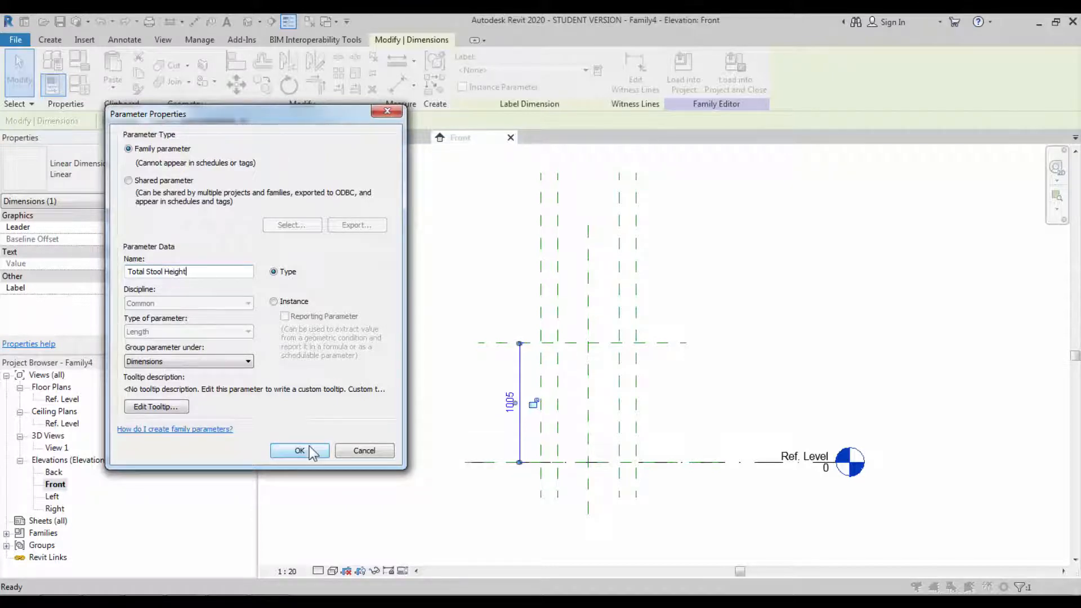
click(300, 451)
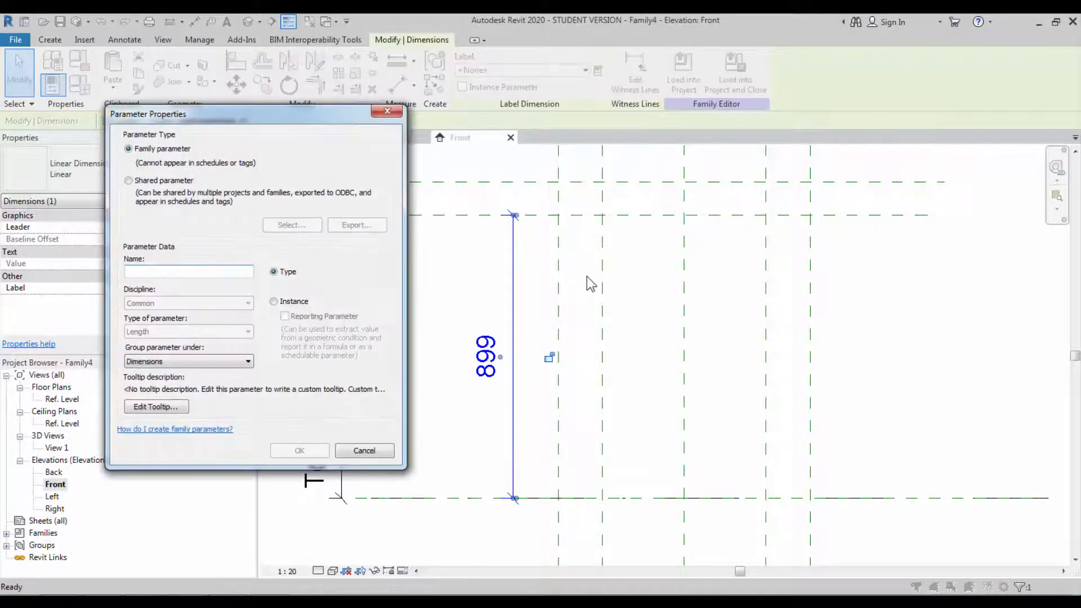
- Label the 899 dimension with a new type parameter Leg Height
text(Leg Height)
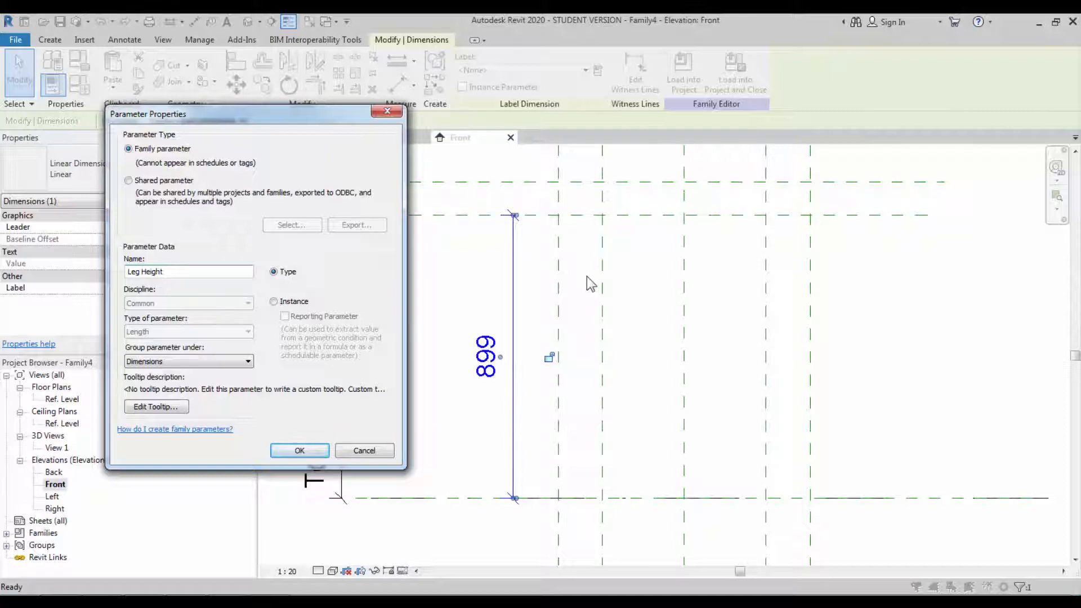
click(299, 450)
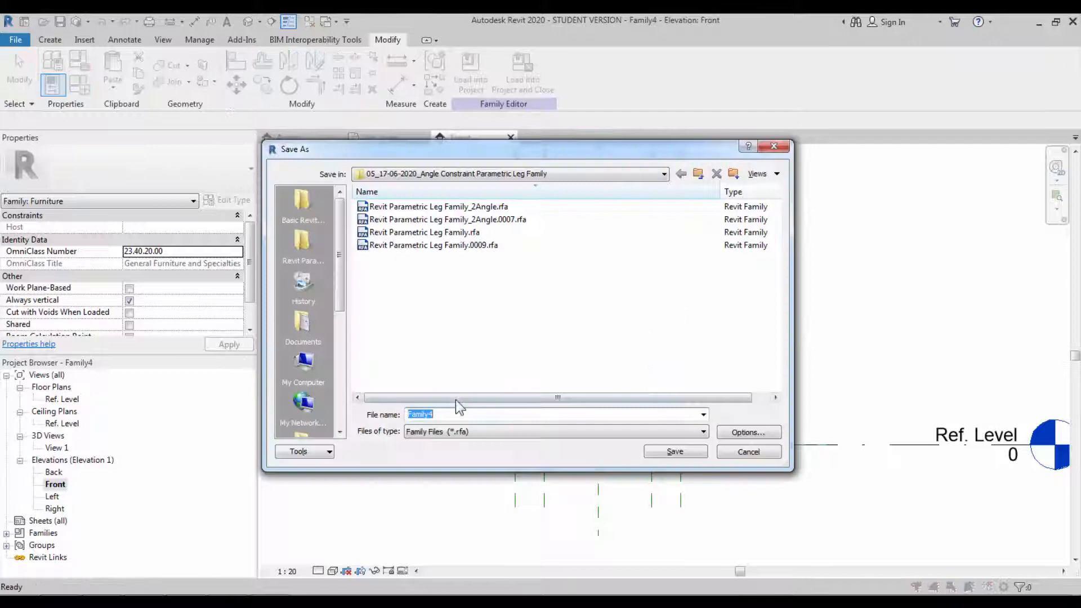
- Create and enter a new folder named 06_19-05-2020_Stool Family in Save As
text(Stool)
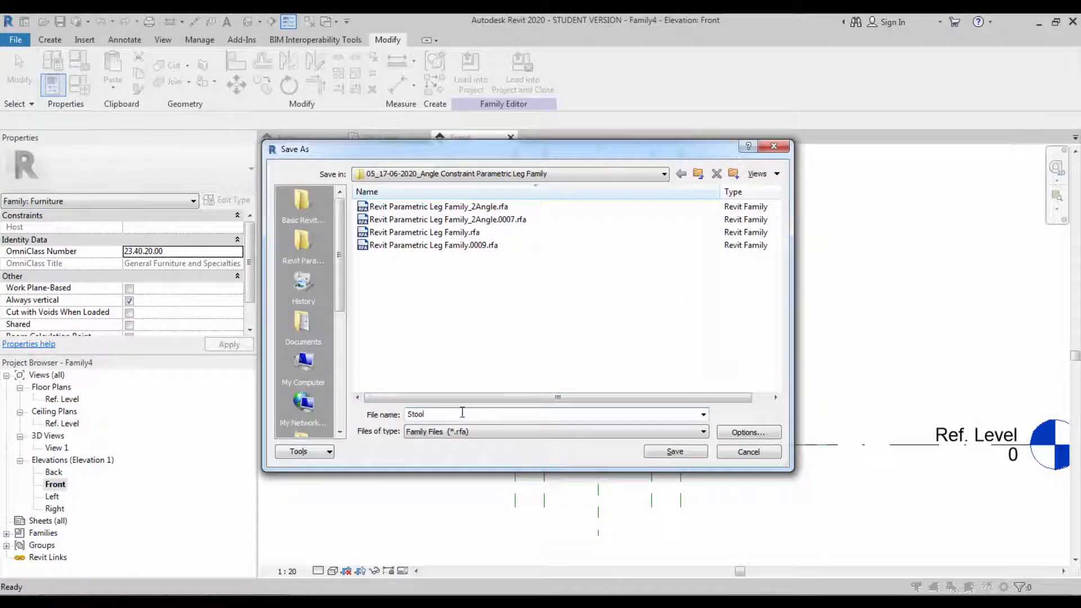
click(680, 173)
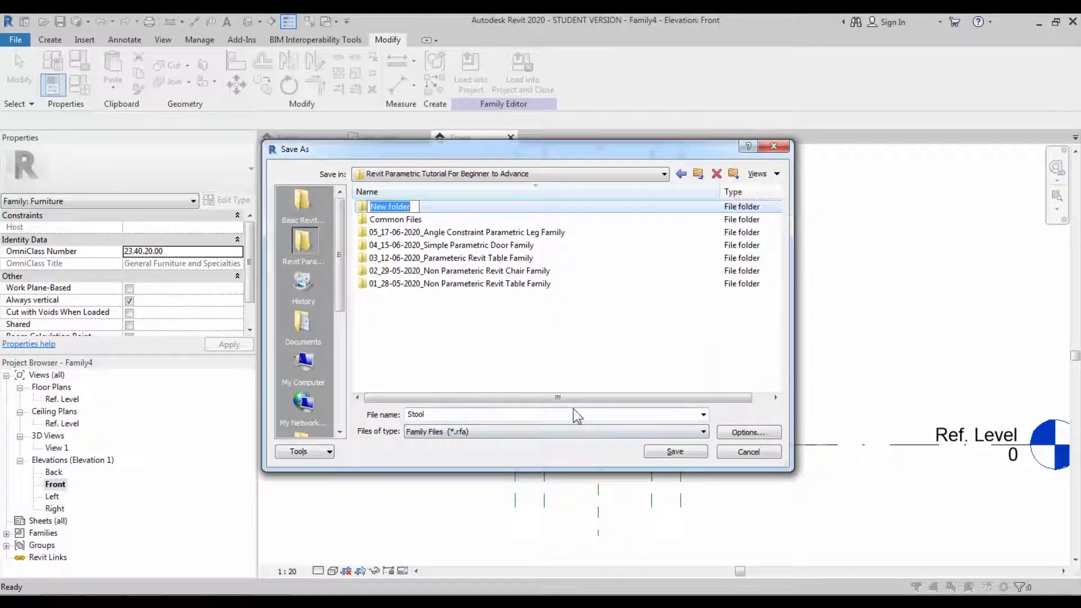
text(06_)
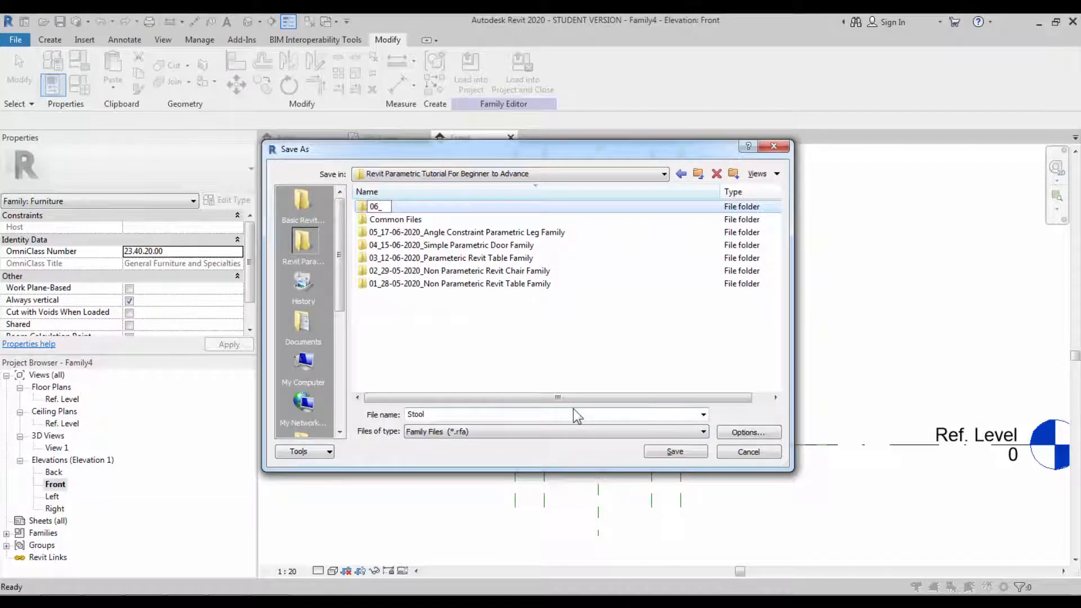
text(19-05-2020_Stool)
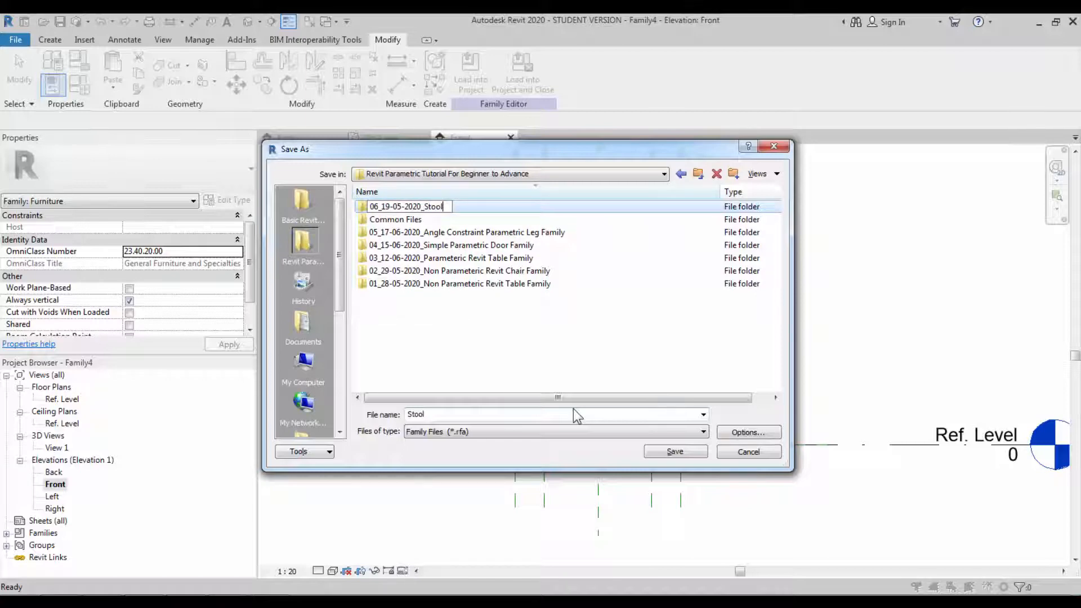
text(Family)
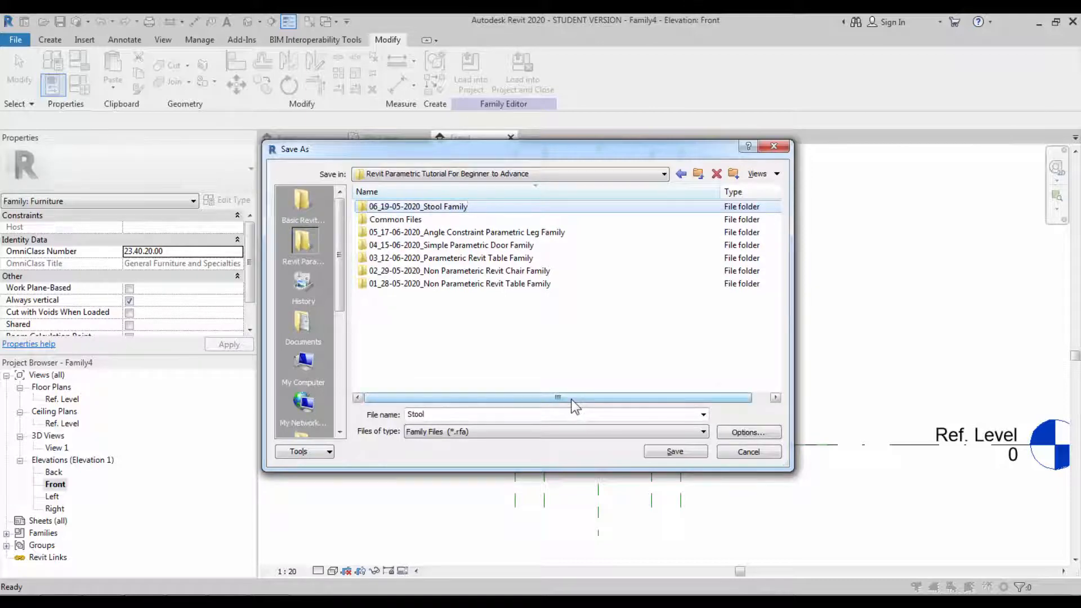
double_click(418, 206)
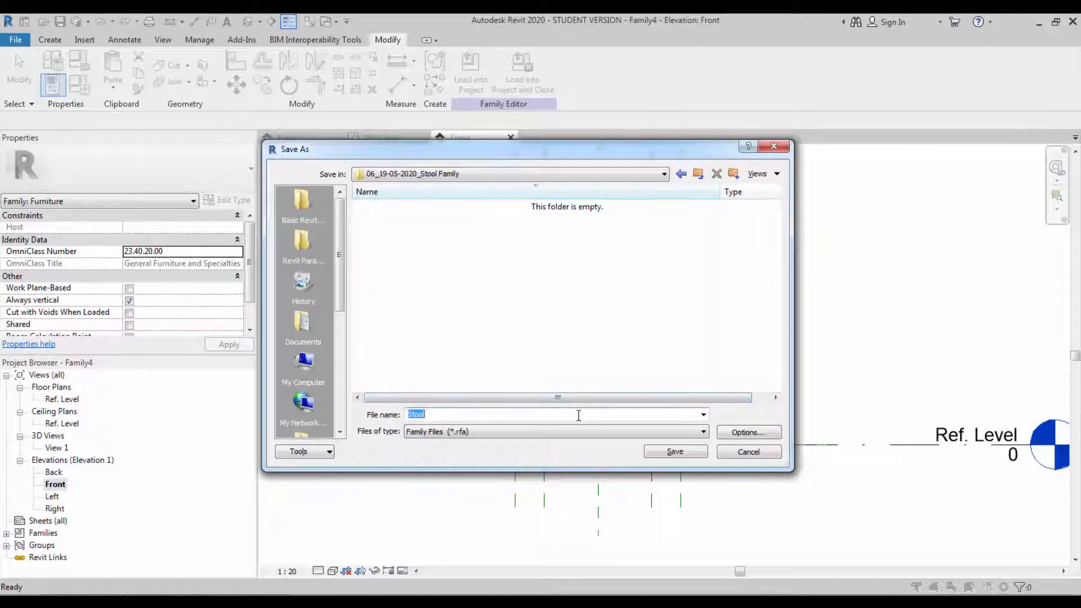
- Save the family as Parametric_Stool Family in that folder
text(Parametric_Stool)
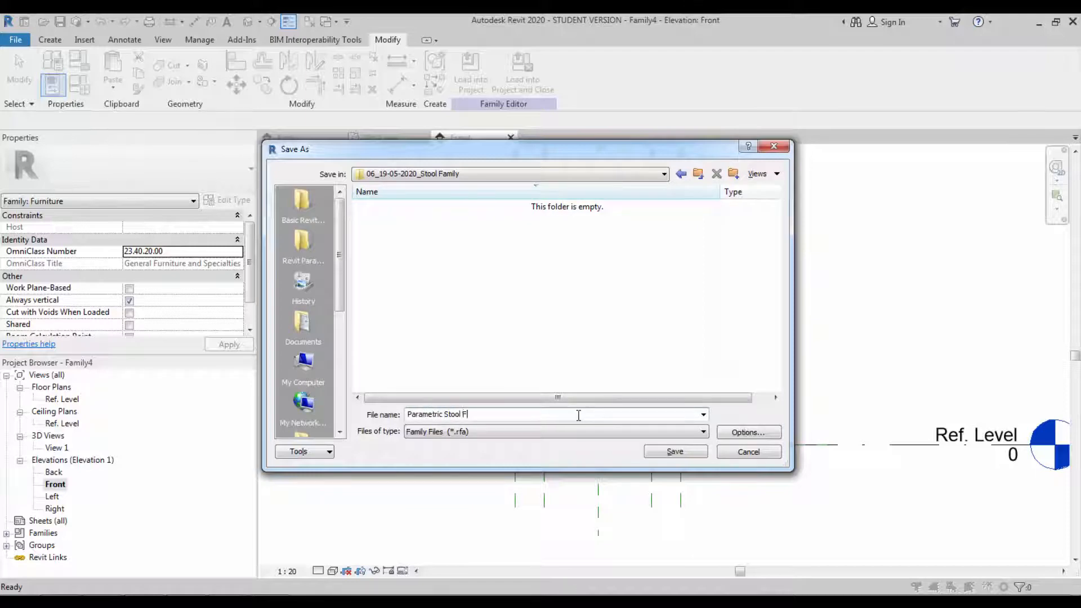
click(675, 451)
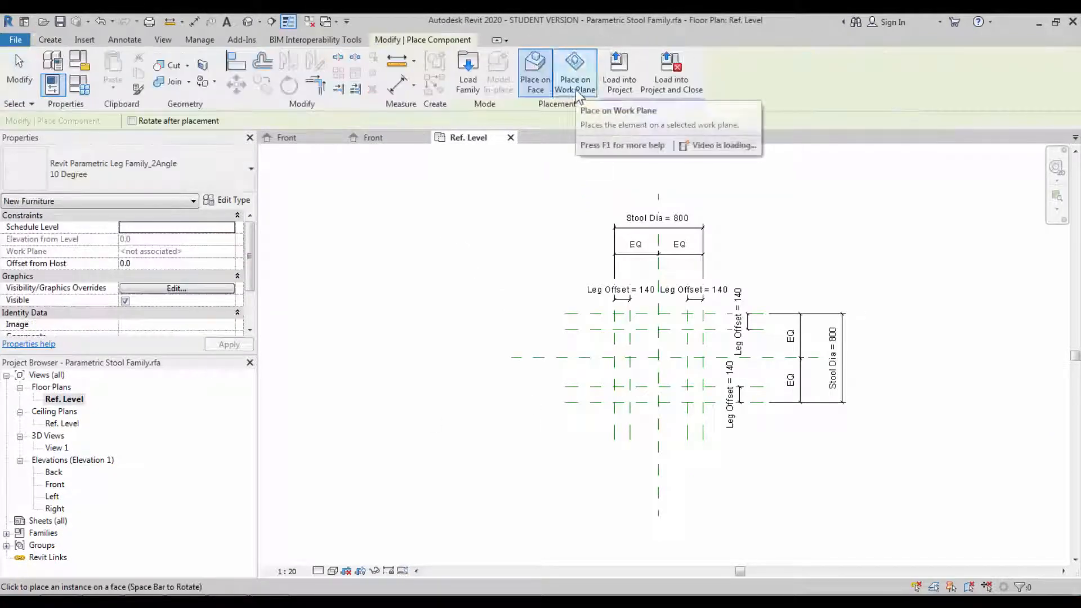
- Place four 10 Degree legs on the work plane at the Leg Offset plane intersections
click(576, 72)
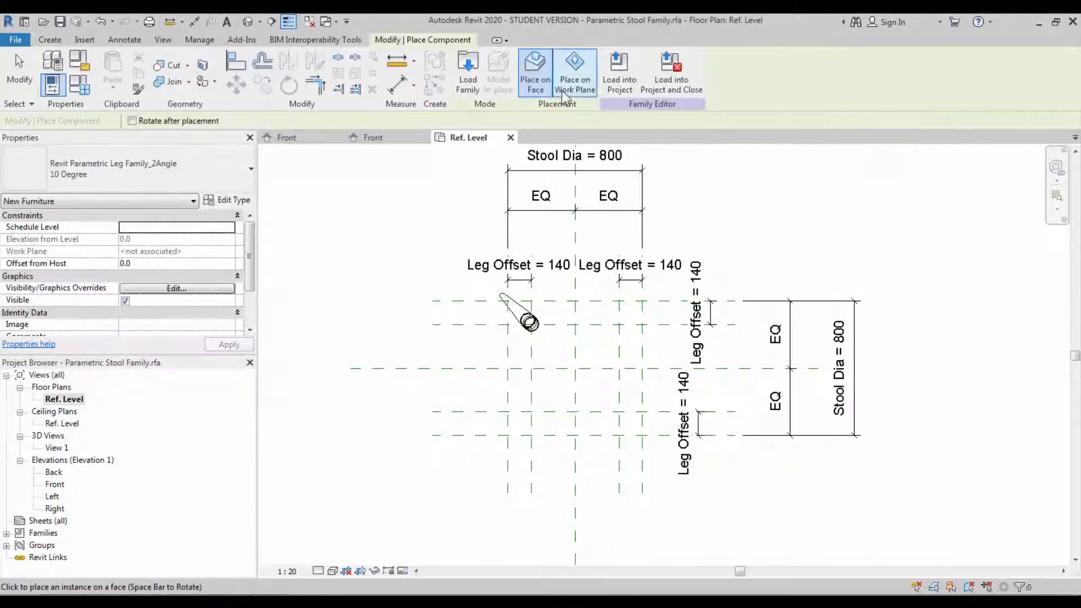
click(576, 72)
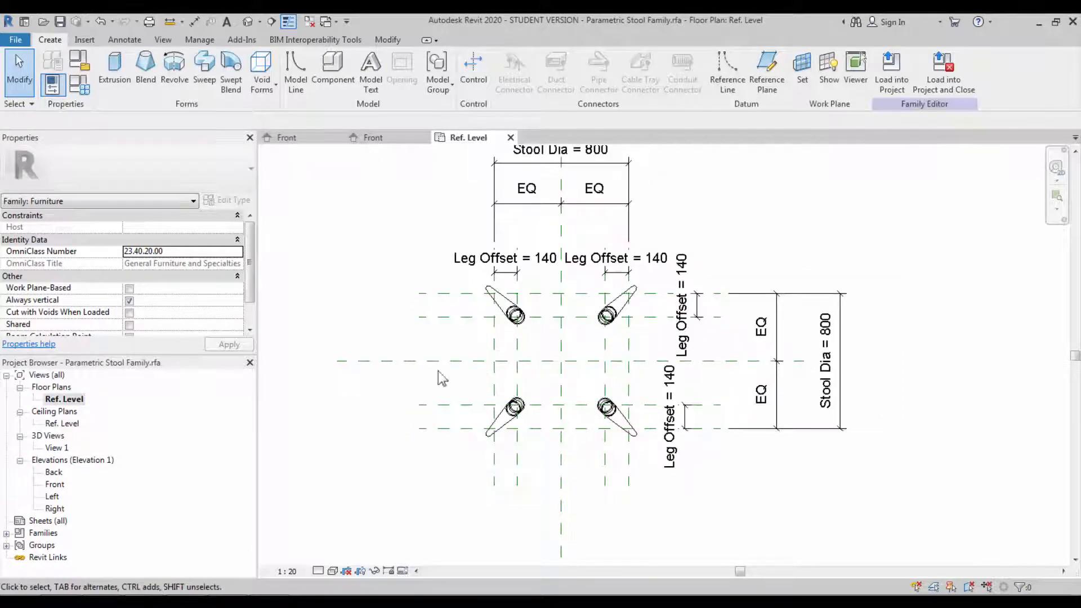
click(513, 314)
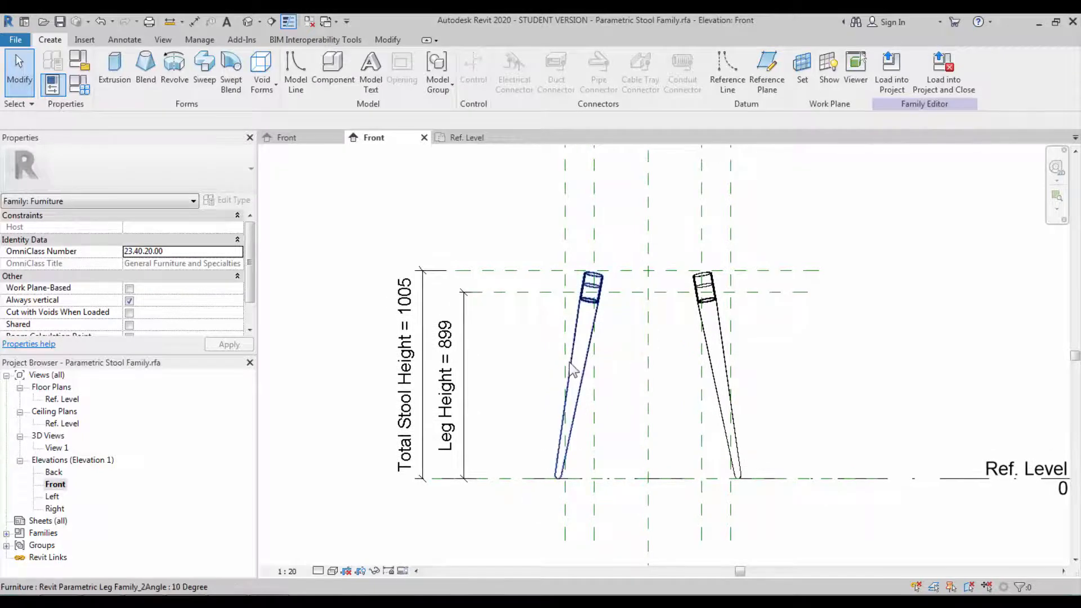
- Associate the leg type's Actual Height with the stool family's Leg Height parameter
click(578, 379)
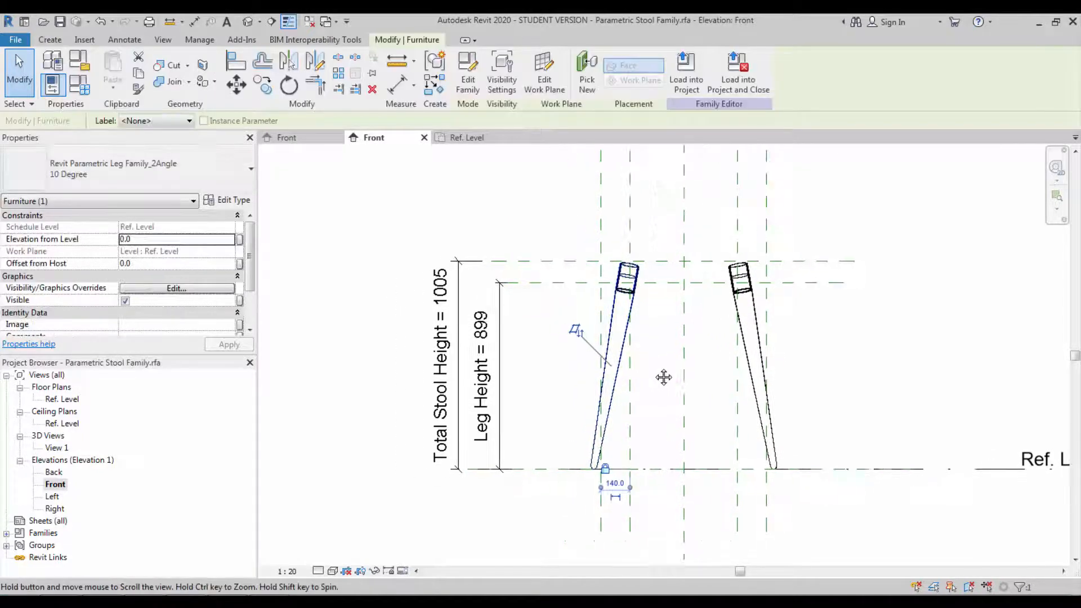
click(483, 358)
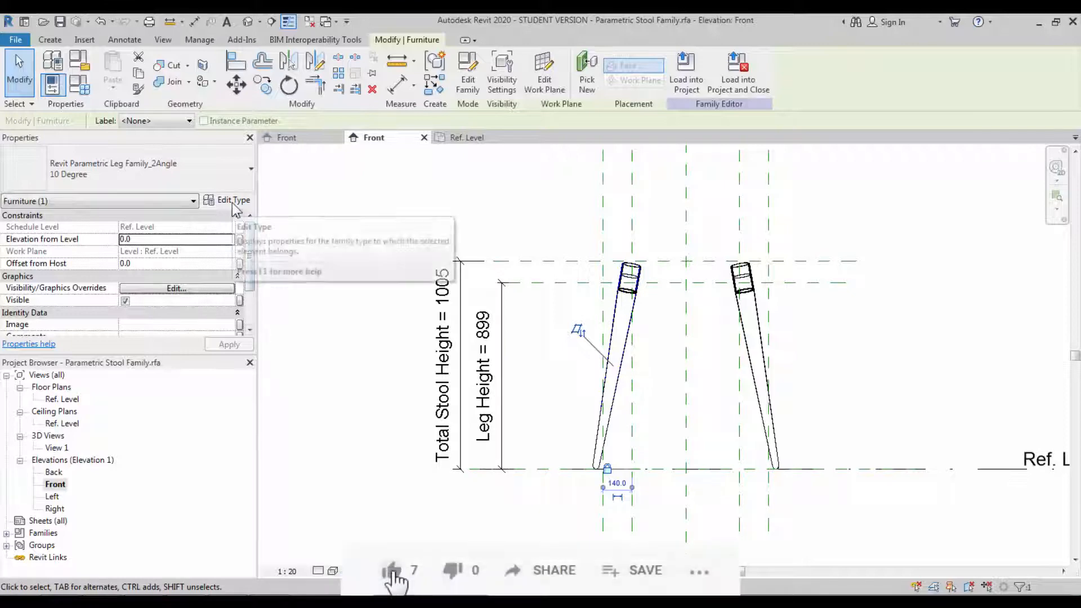
click(228, 200)
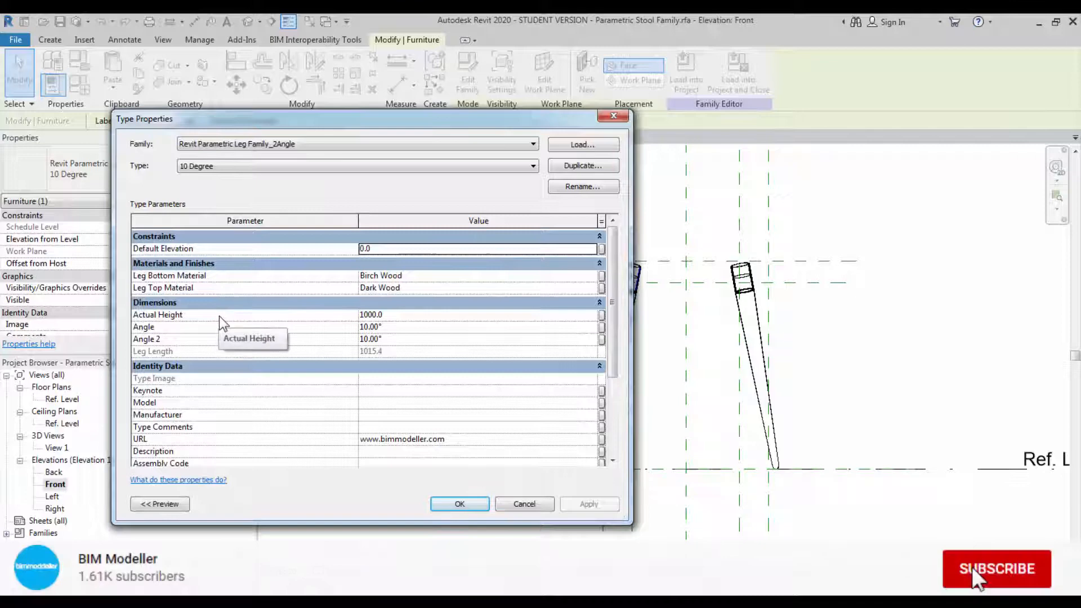
click(997, 568)
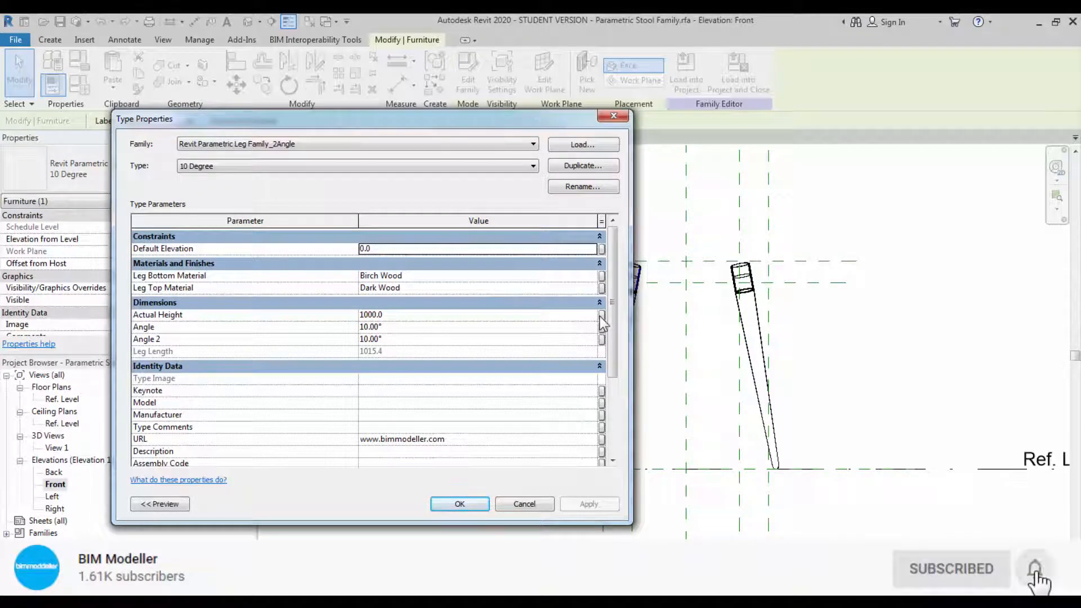
click(601, 314)
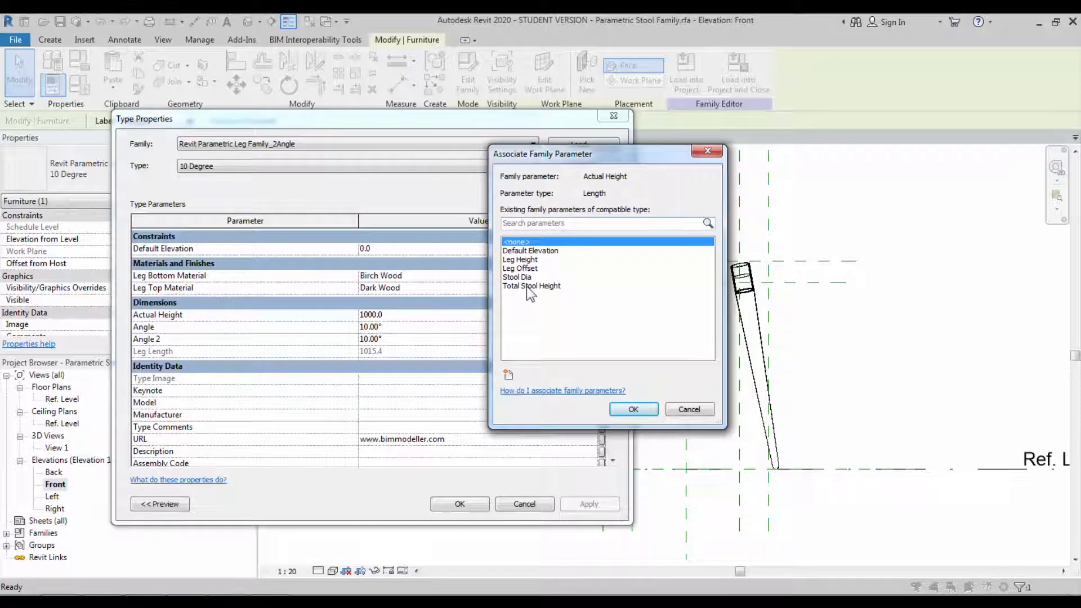
click(532, 285)
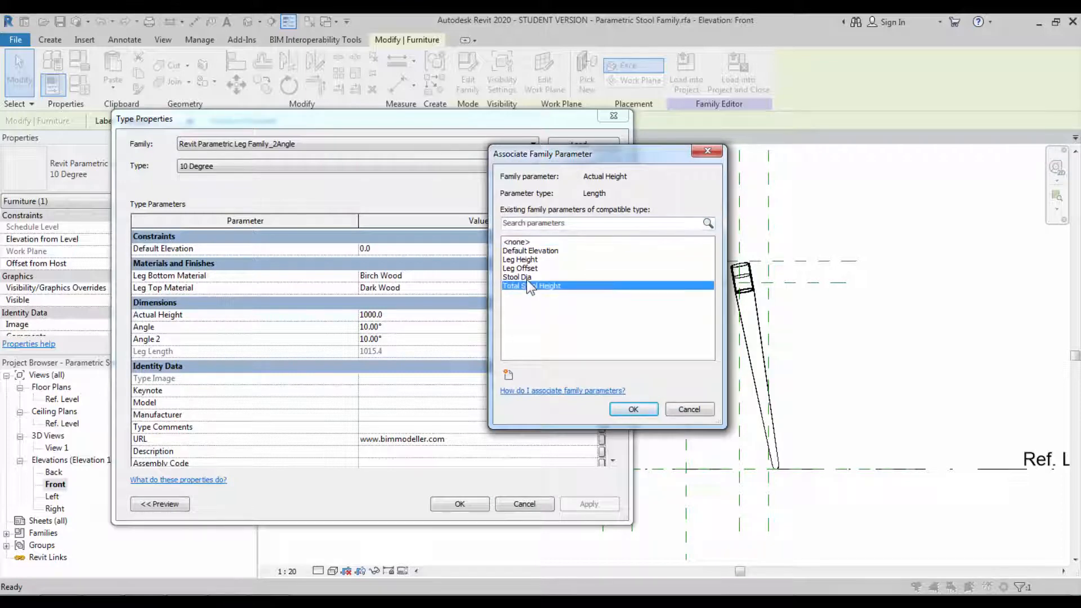
click(520, 277)
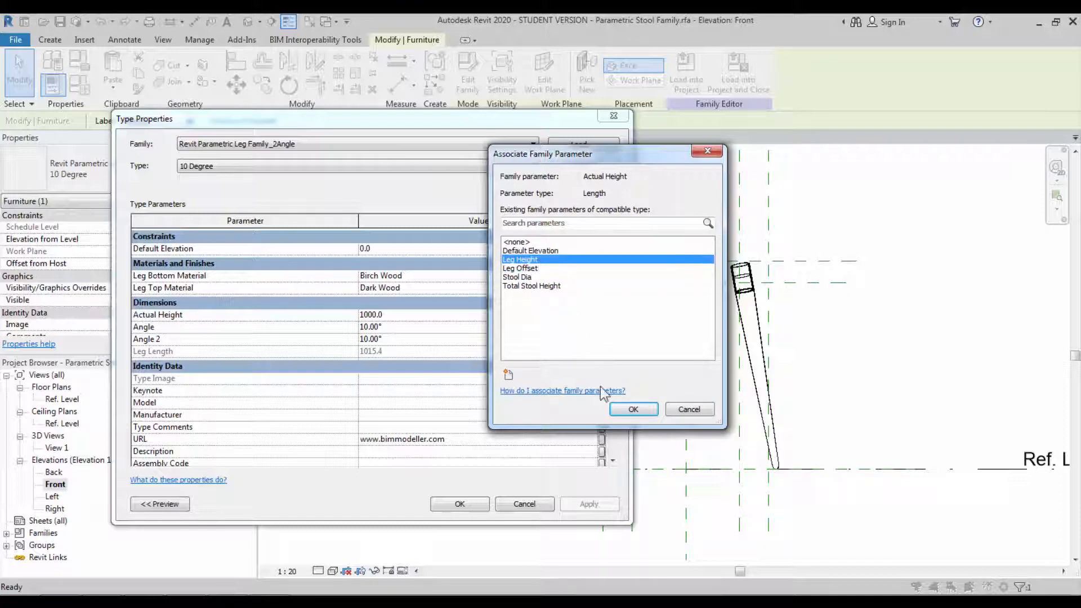
click(632, 409)
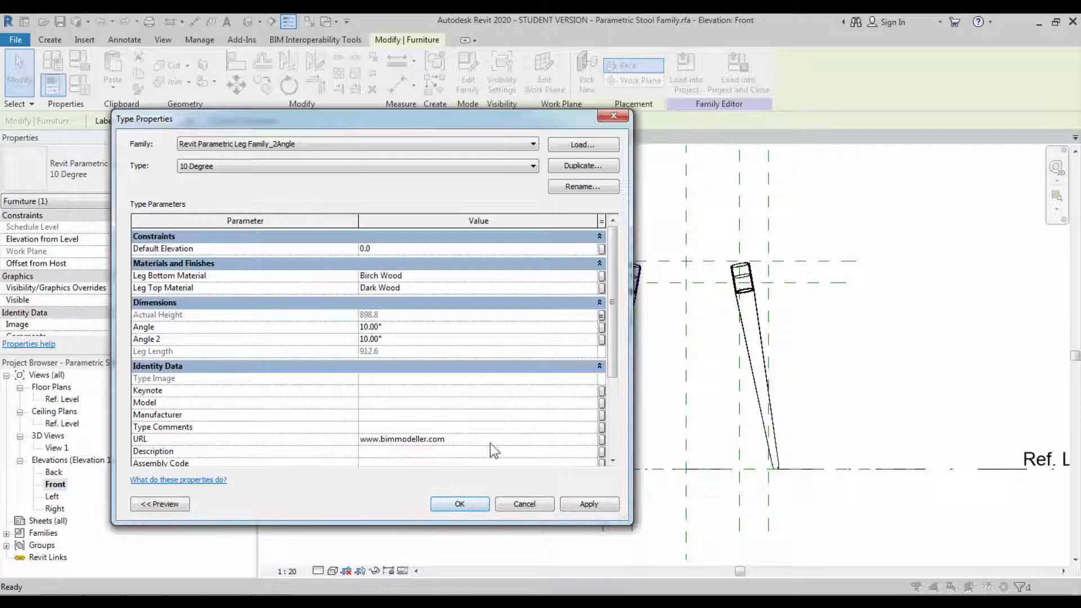
click(460, 504)
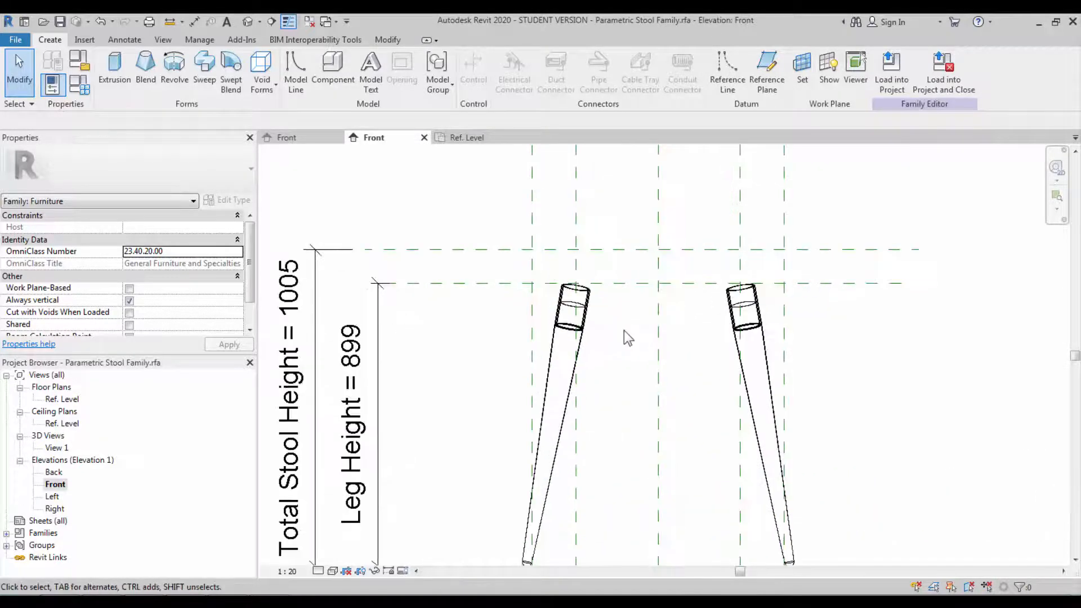
- Start a Revolve for the seat profile with its axis on the Center (Left/Right) plane
click(174, 69)
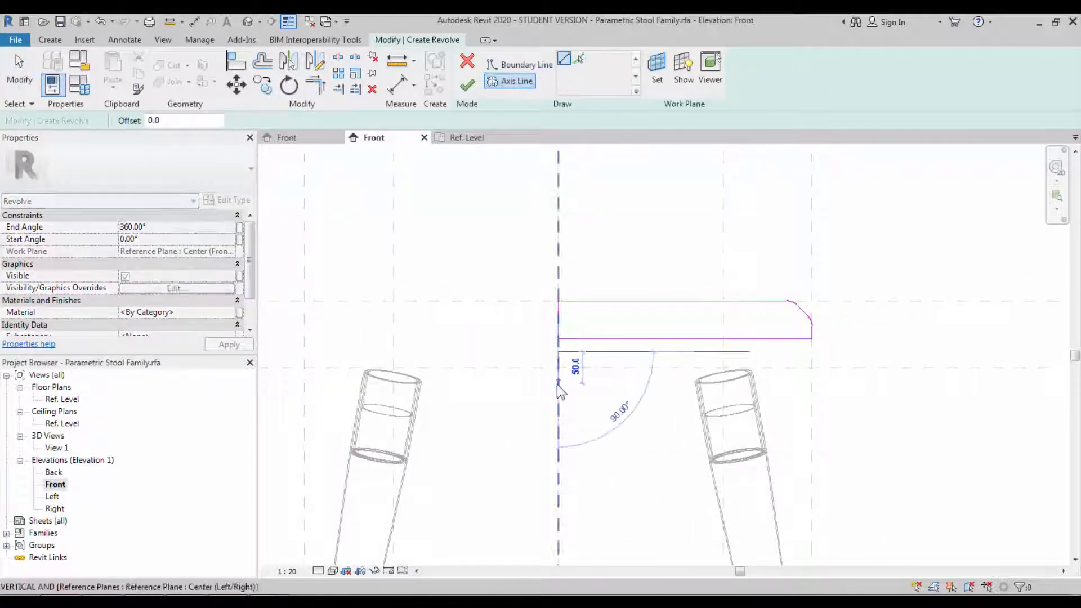
click(236, 63)
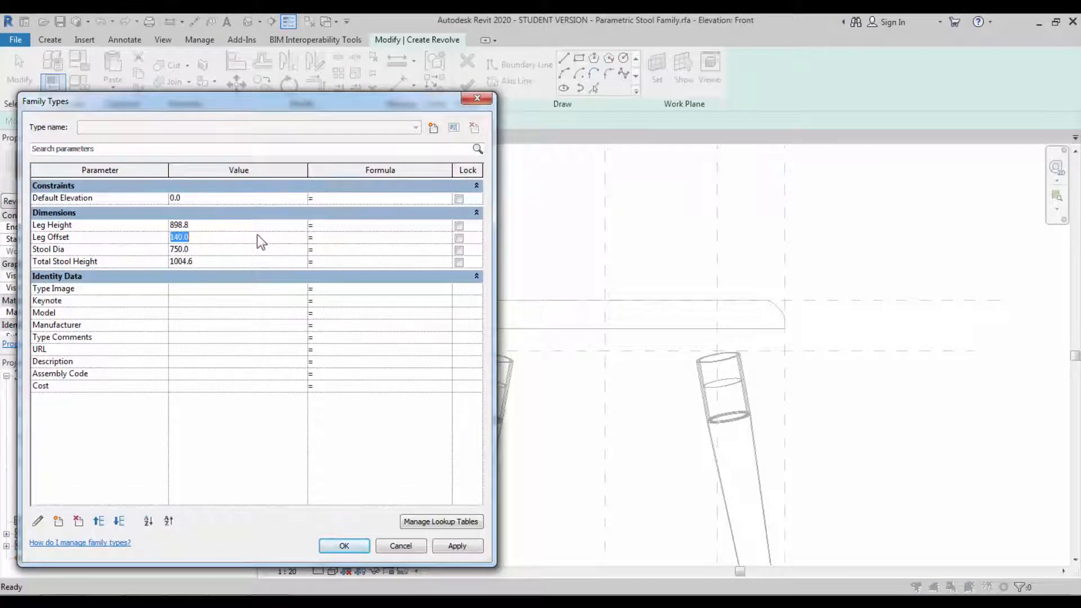
- Set Leg Offset to 200 and sketch a rectangular band under the seat profile
click(456, 545)
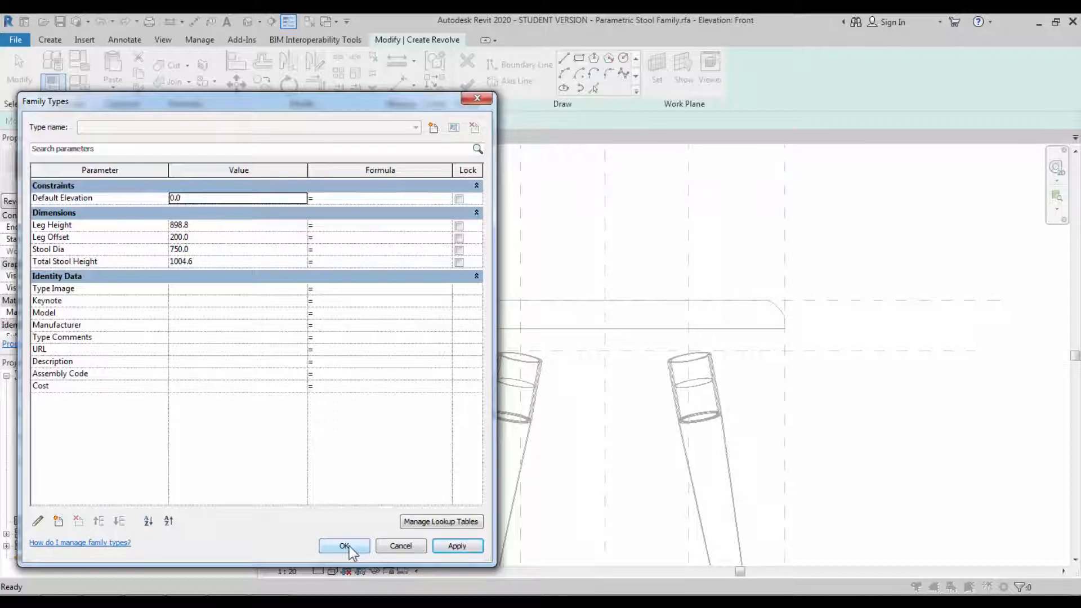
click(345, 547)
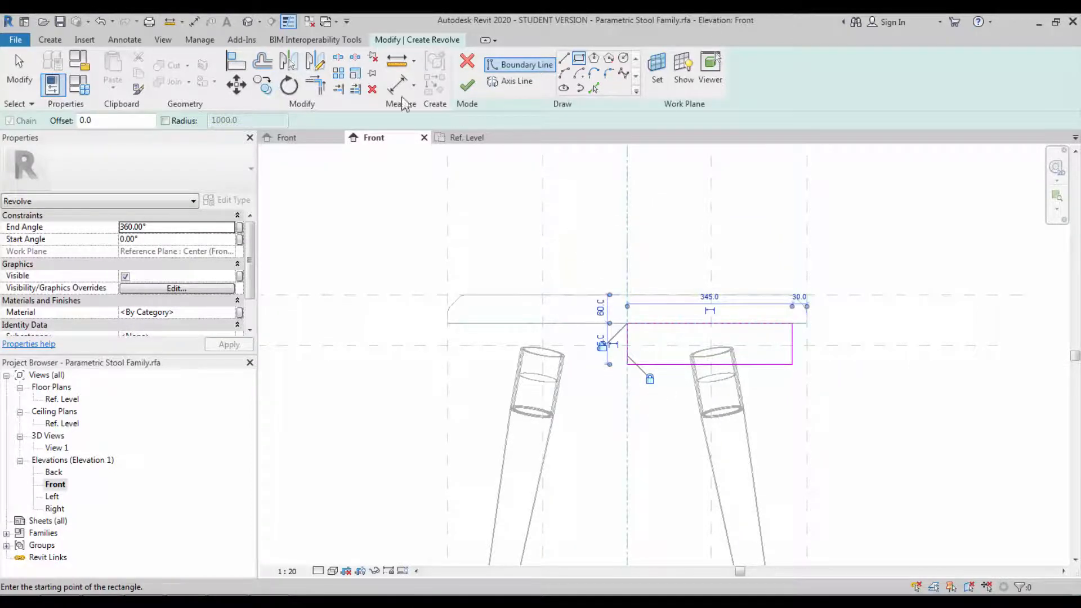
click(401, 65)
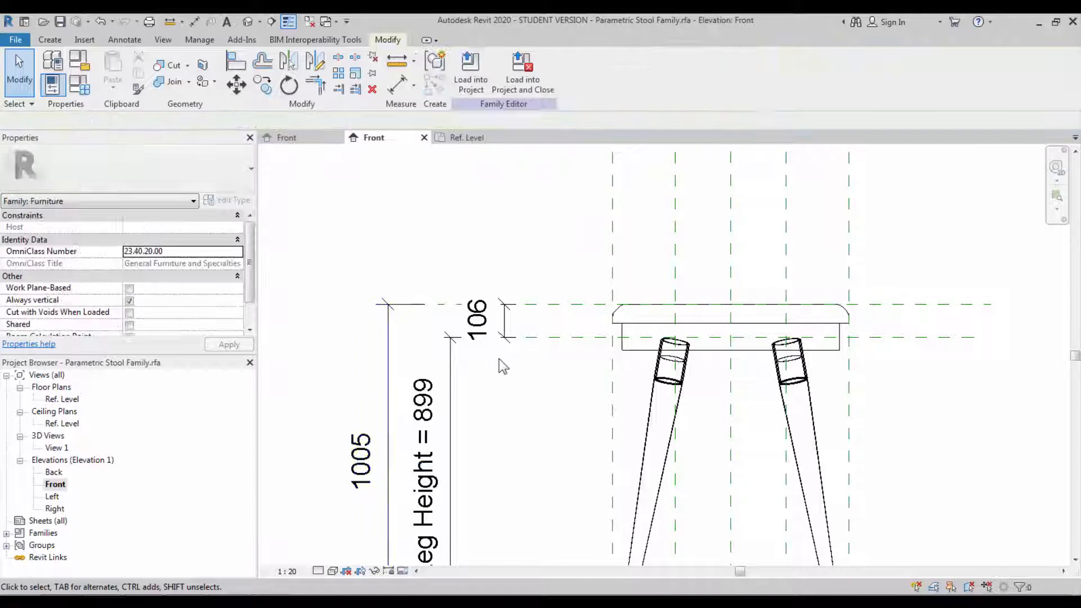
- Finish the revolve to complete the seat with its 106 mm underside band
click(475, 317)
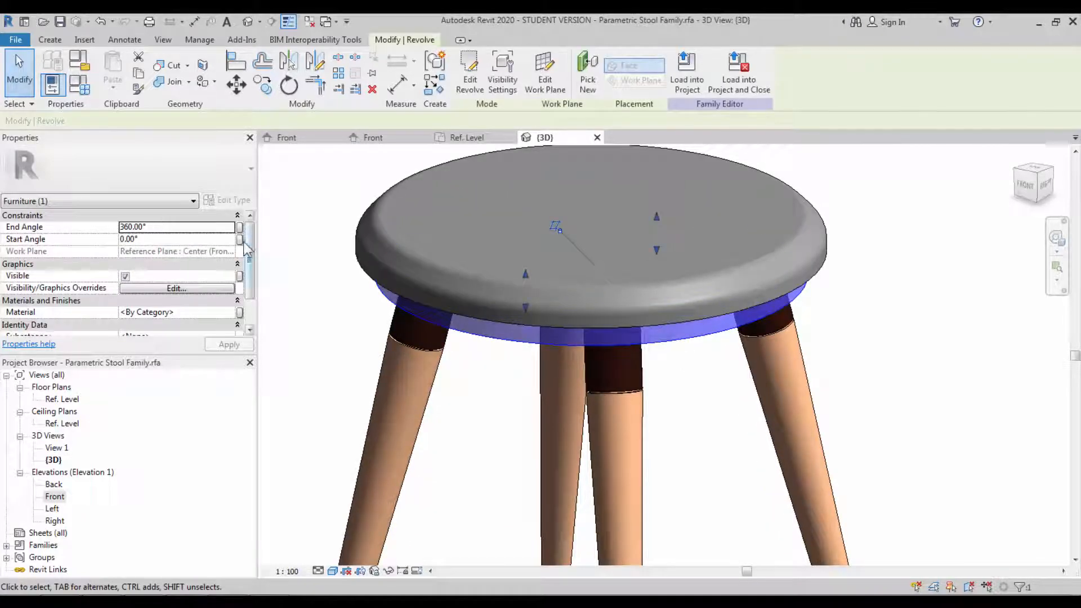
- Apply a wood material to the seat and orbit to view the whole wooden stool
click(239, 312)
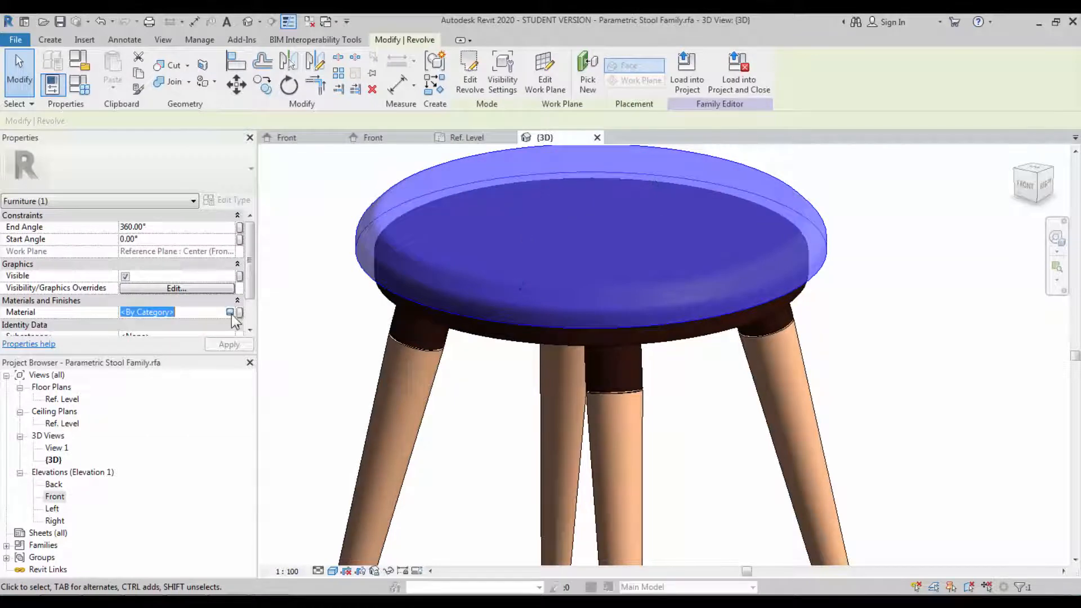
click(230, 312)
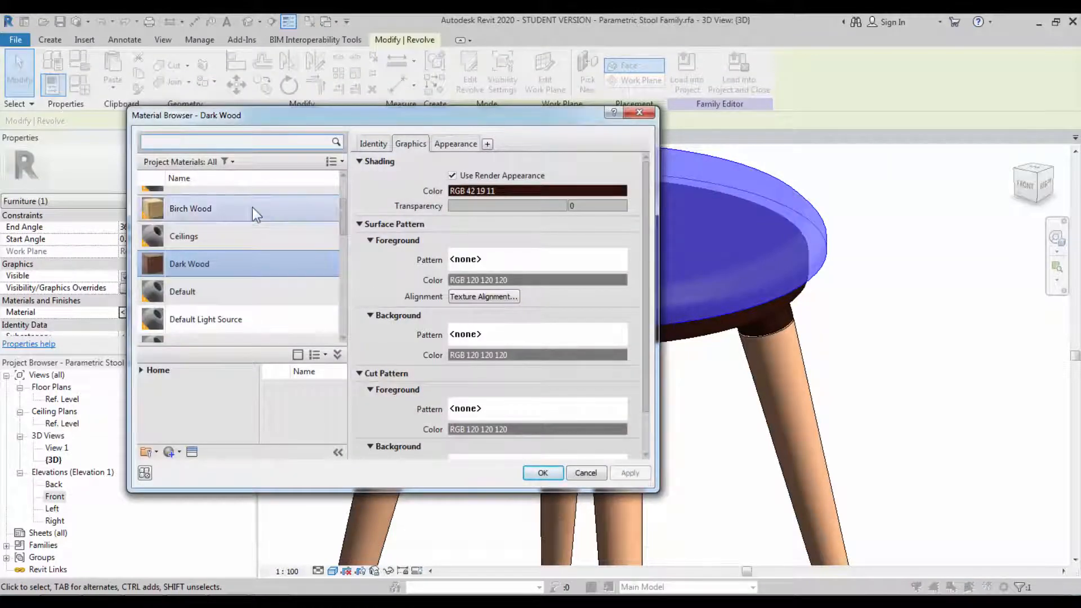
click(542, 473)
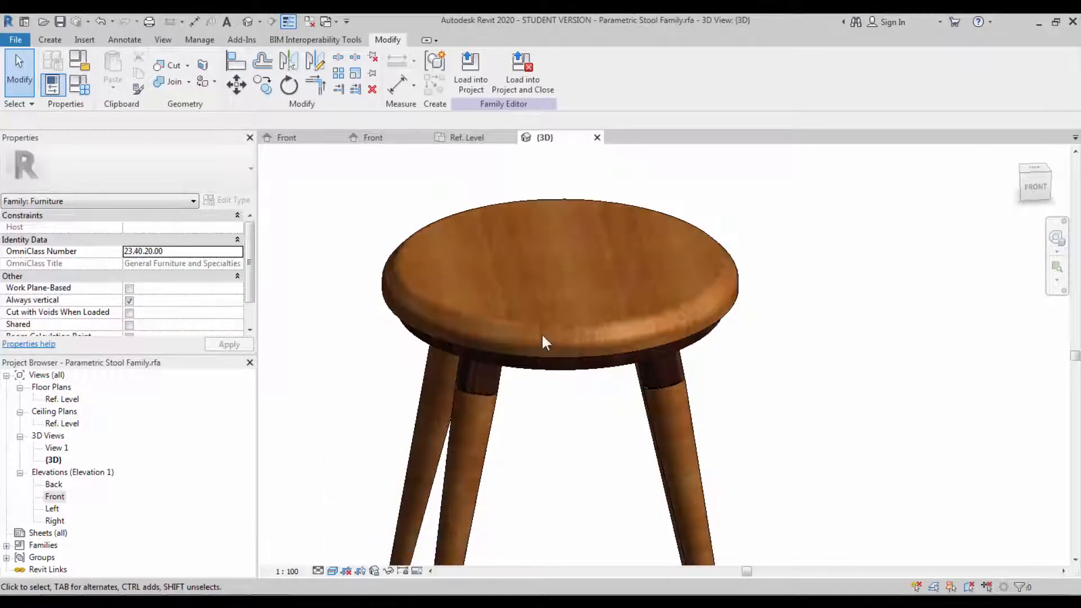
drag(545, 343, 530, 435)
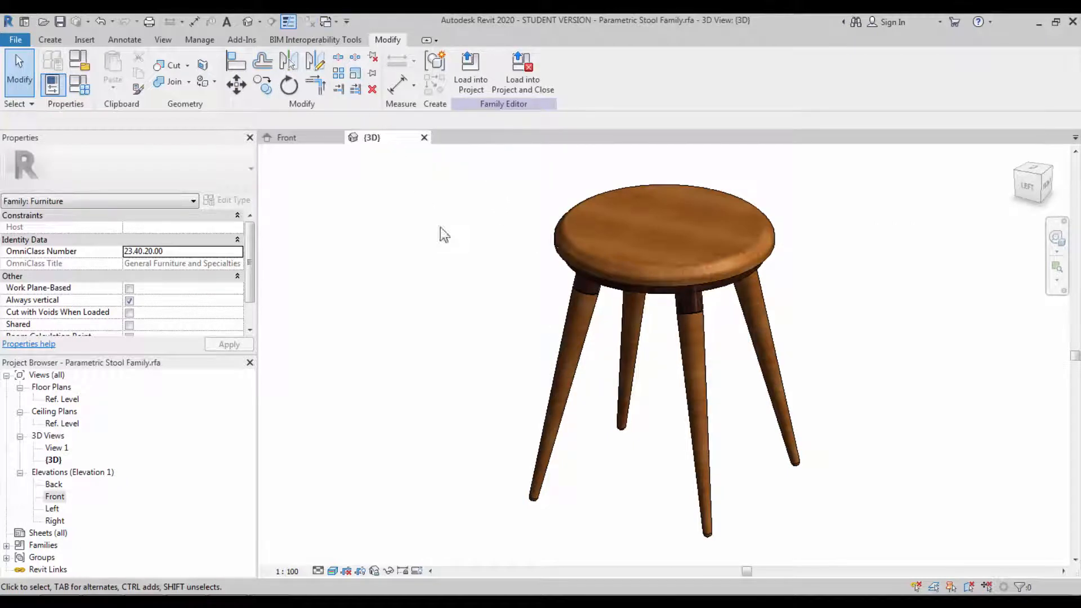
mouse_move(55, 509)
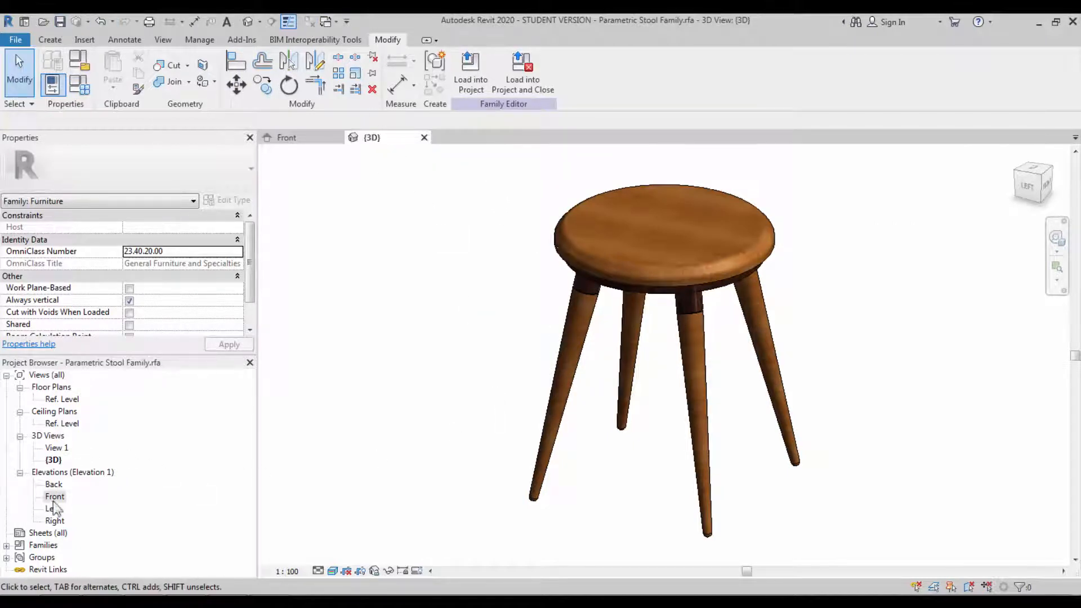
- Label the 60 mm seat-thickness dimension with a new Seat Height parameter
double_click(54, 497)
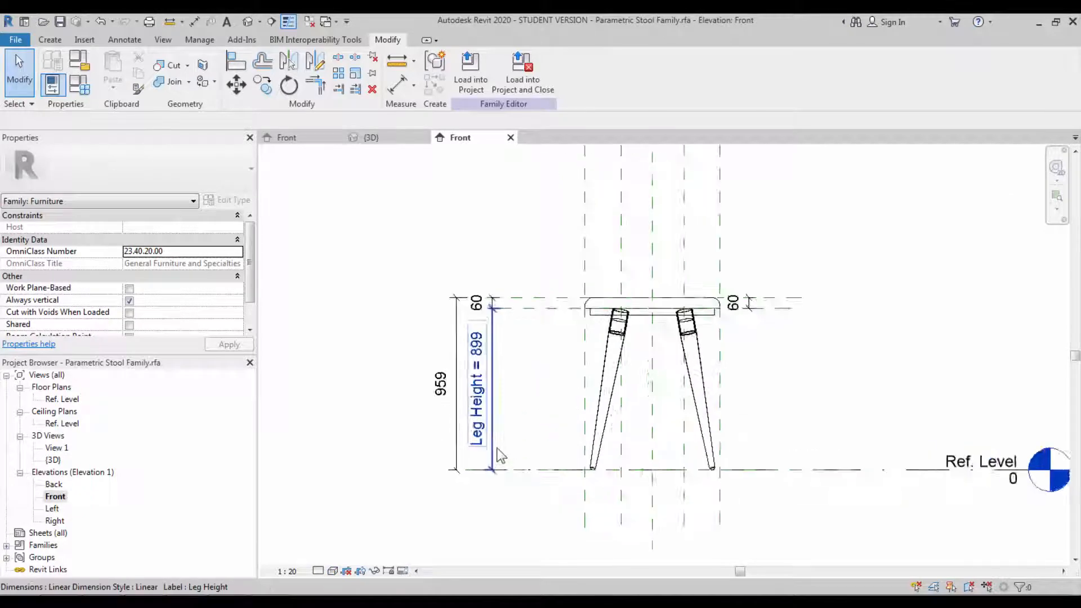
click(474, 283)
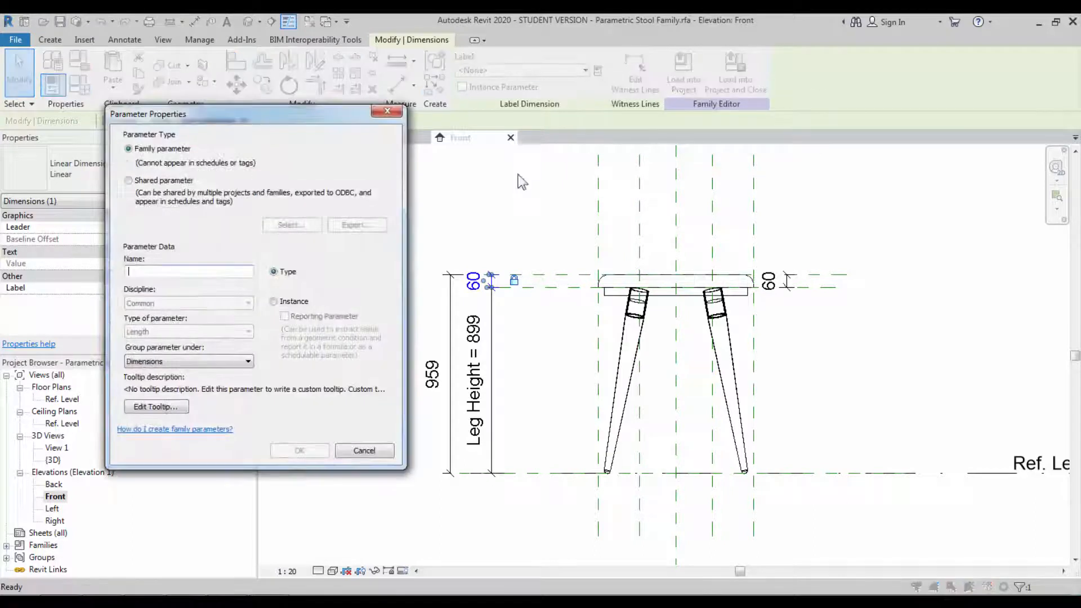
text(Seat Height)
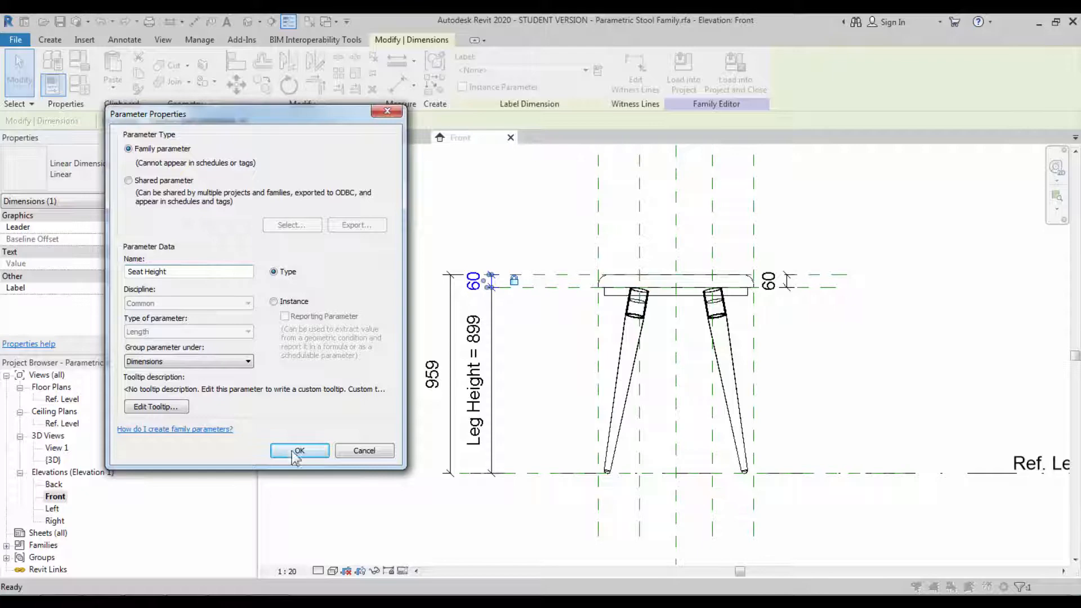
click(299, 451)
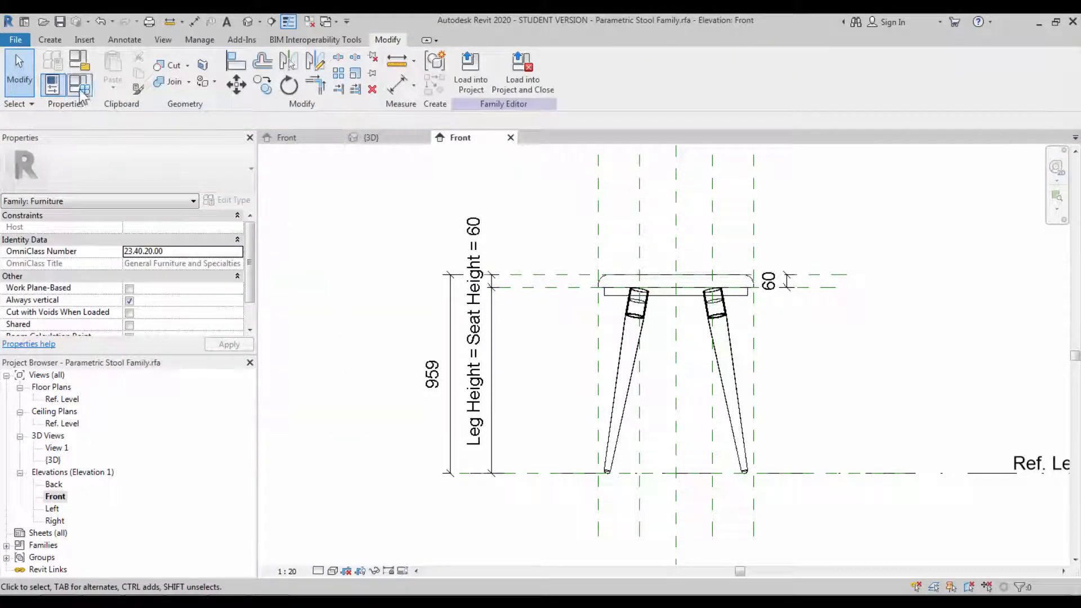
click(53, 71)
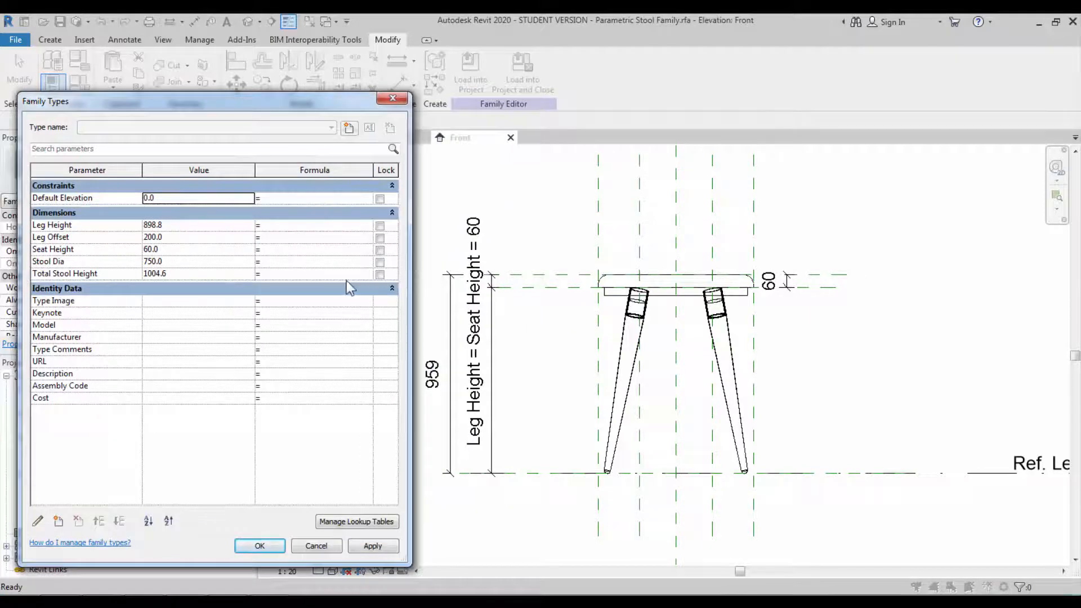
- Set Leg Height = Total Stool Height - Seat Height, with Total Stool Height and Stool Dia at 1000
click(65, 272)
text(Total Stool Height)
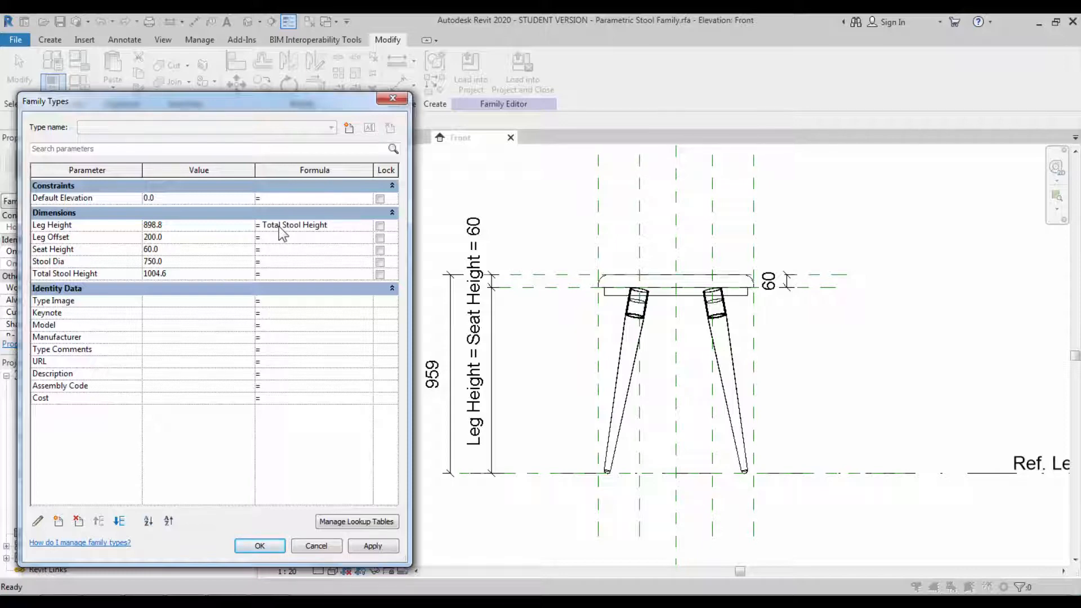
click(53, 249)
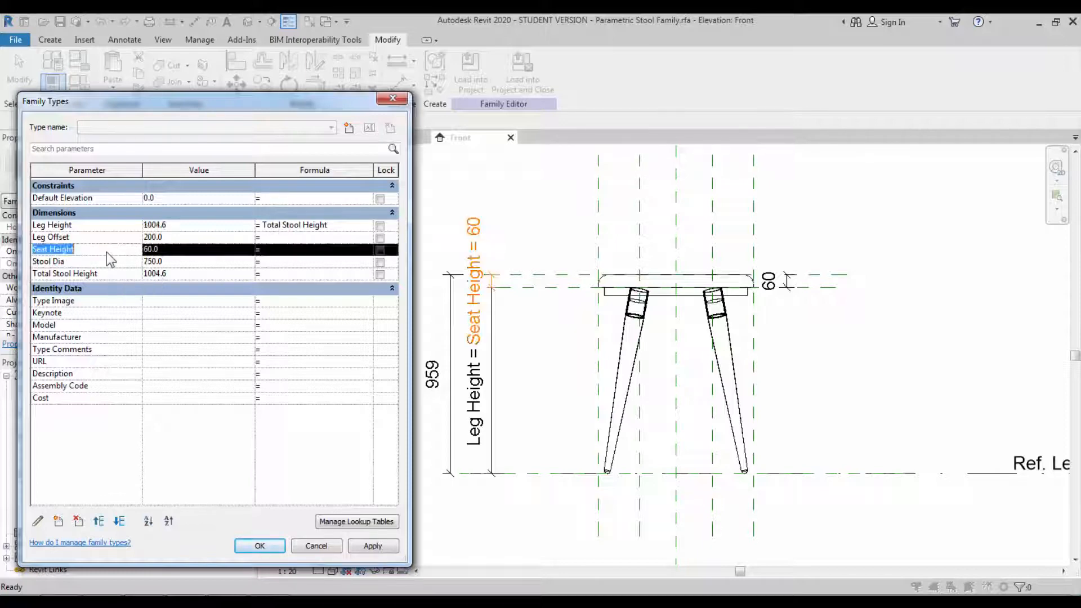
click(314, 226)
text( - Seat Heigh)
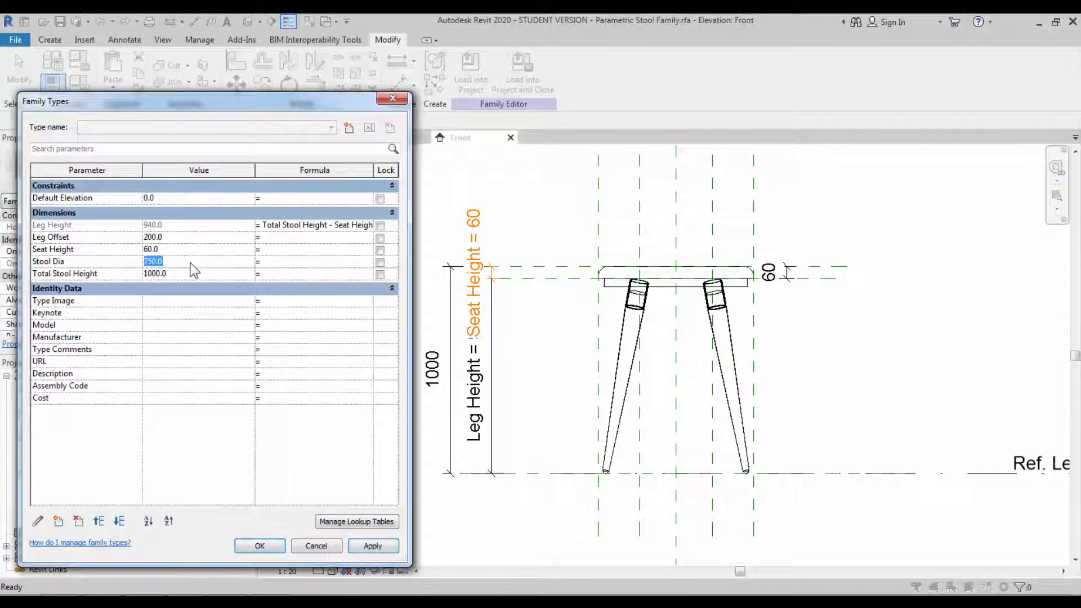
text(1000)
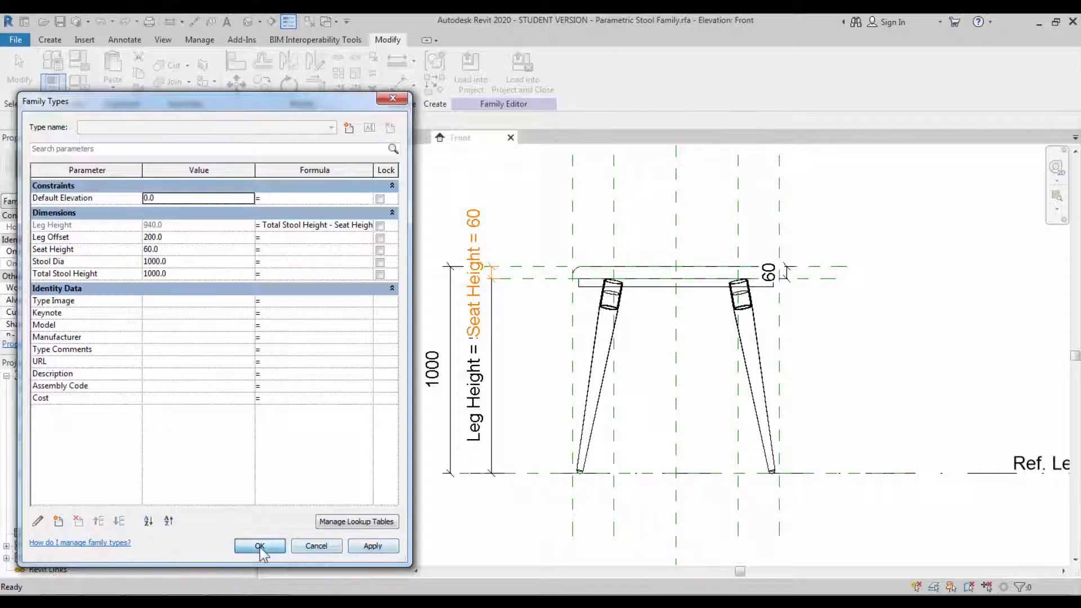
click(259, 545)
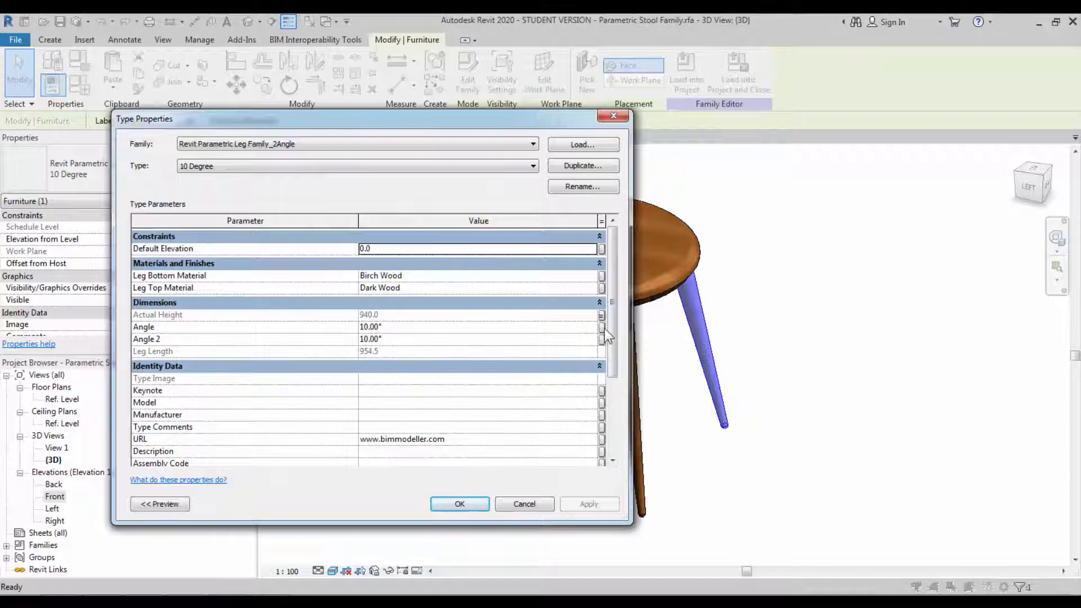
- Associate the leg type's Angle with a new Leg Angle family parameter
text(1)
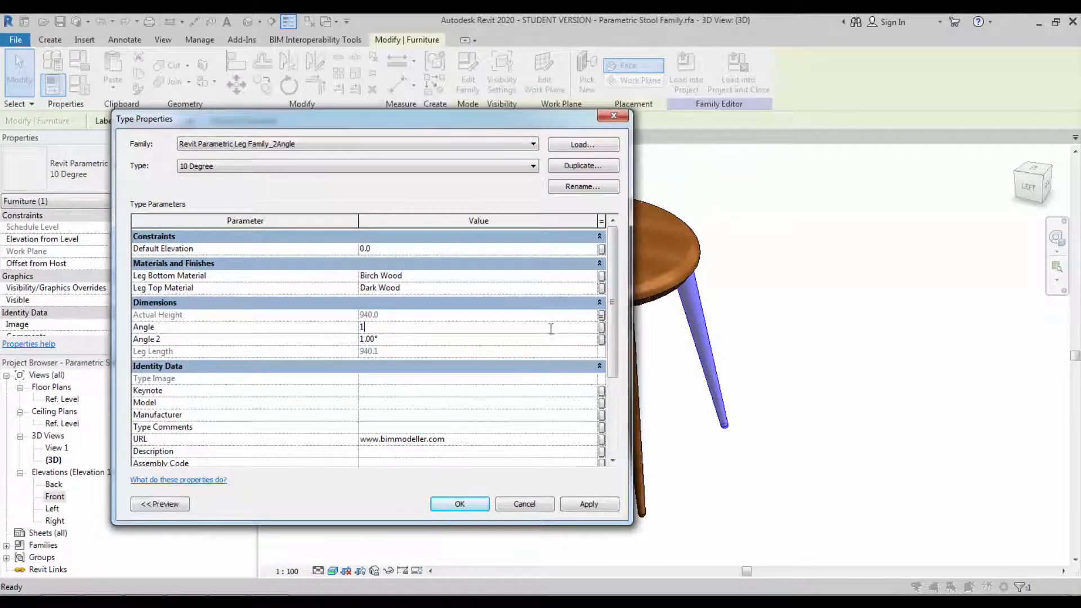
click(601, 327)
text(Leg Angle)
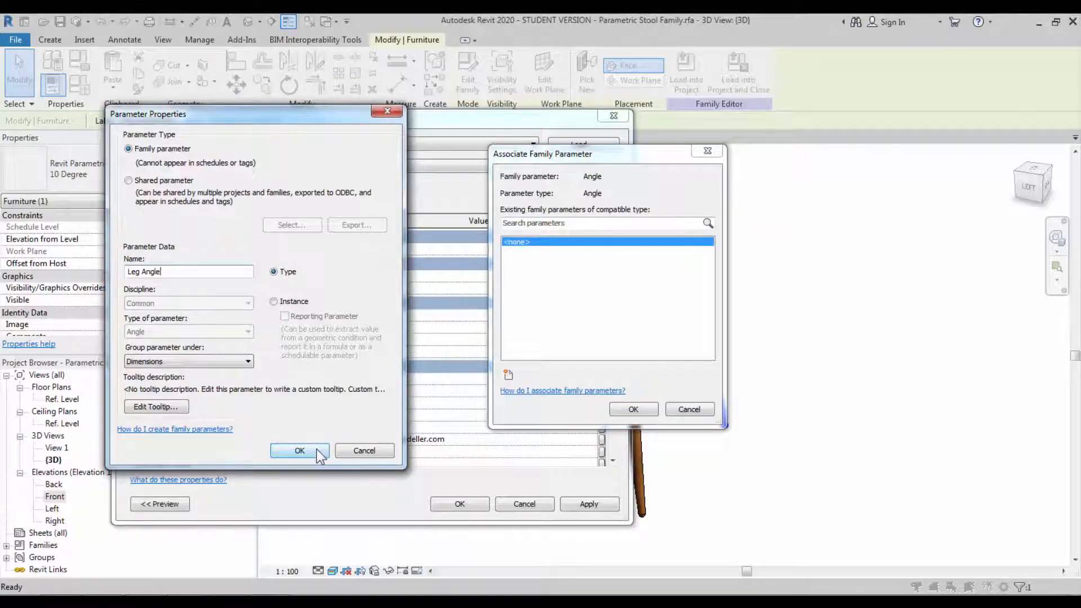
click(300, 451)
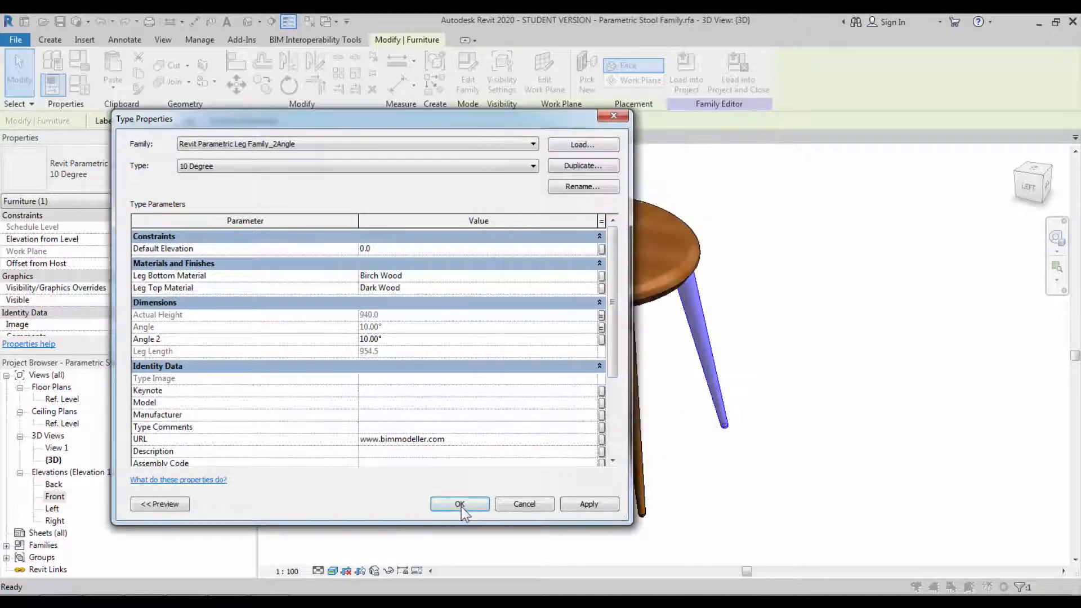
click(459, 504)
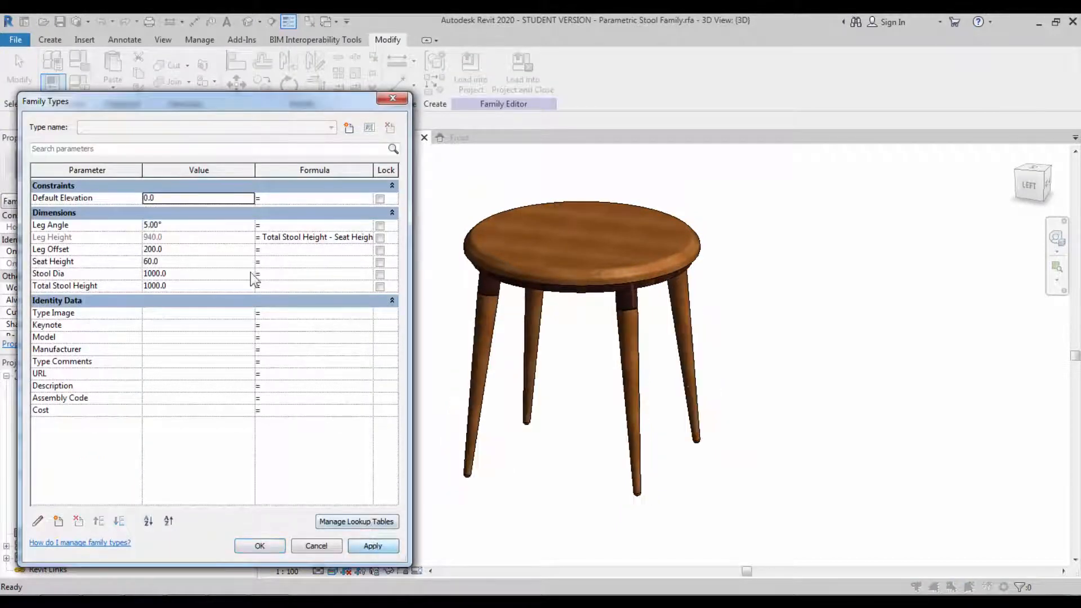
- Apply Leg Angle 10° and Stool Dia 750, then begin a new family type
click(373, 545)
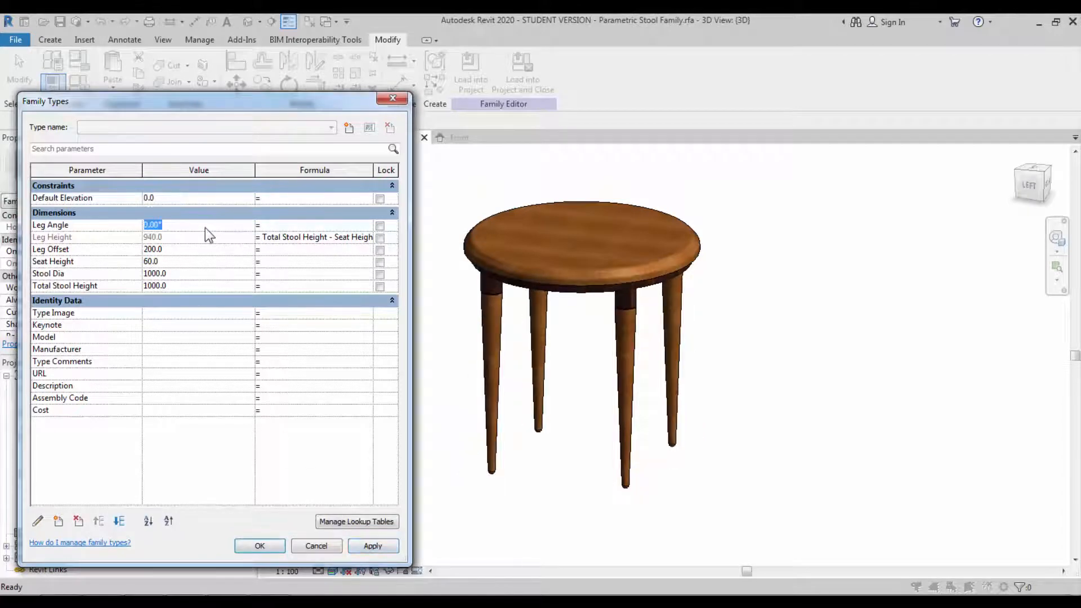
click(373, 545)
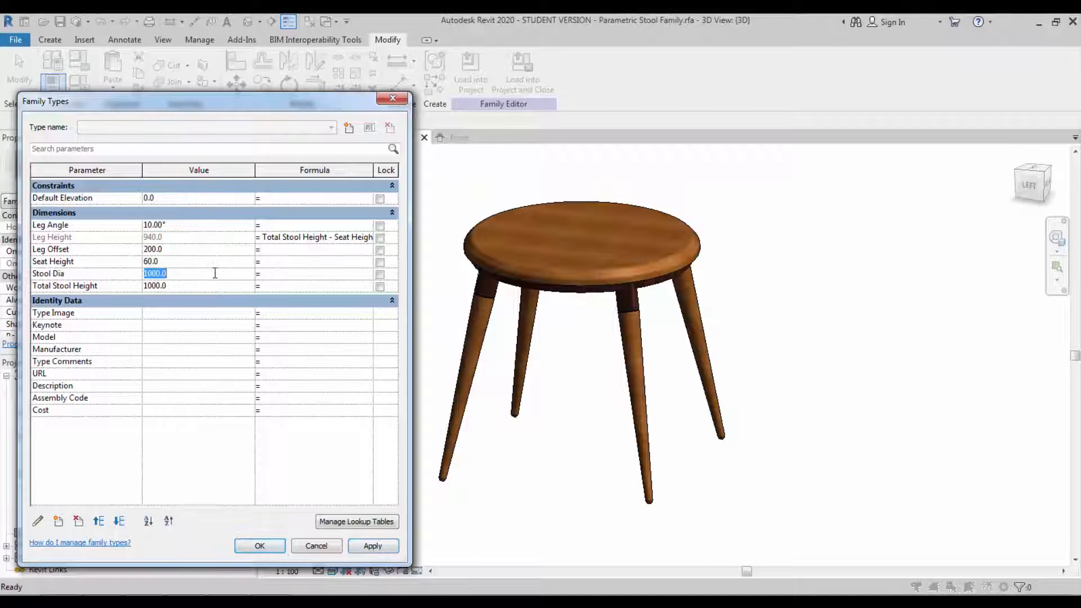
text(750)
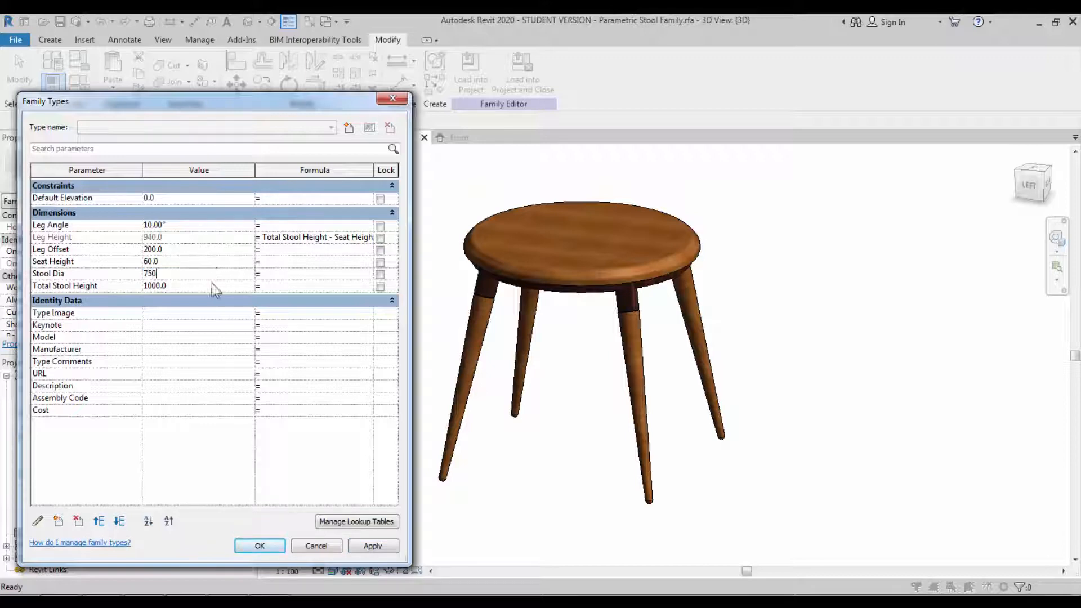
click(260, 545)
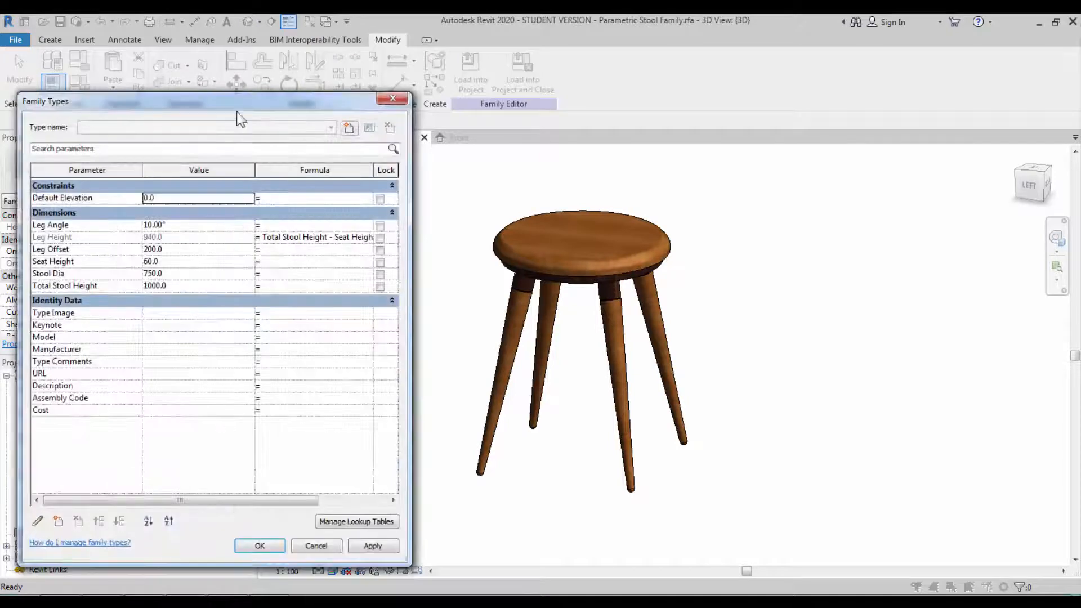
click(349, 127)
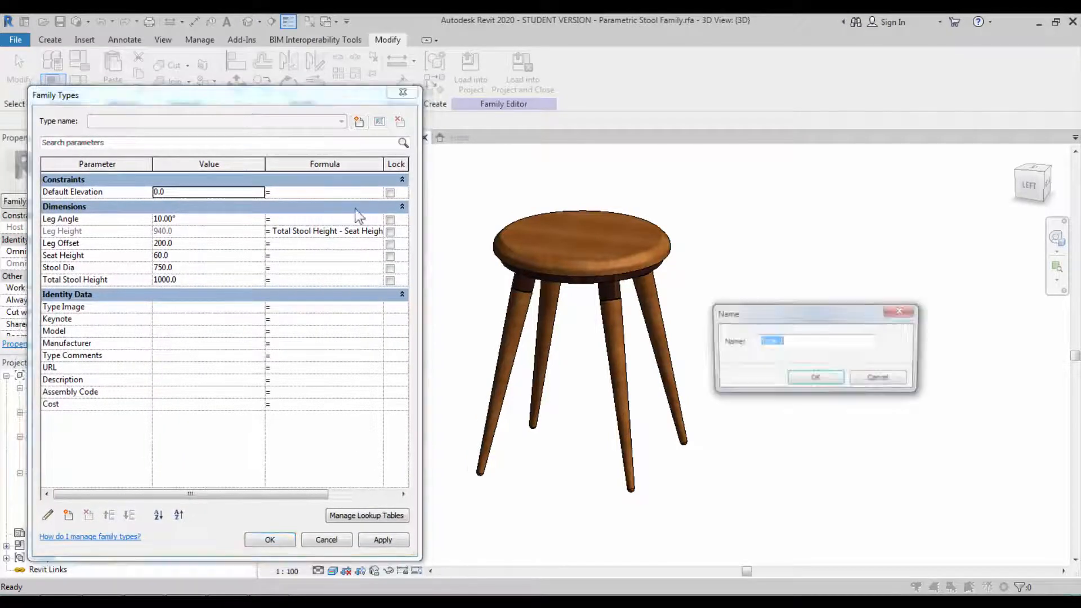
text(Medium Height)
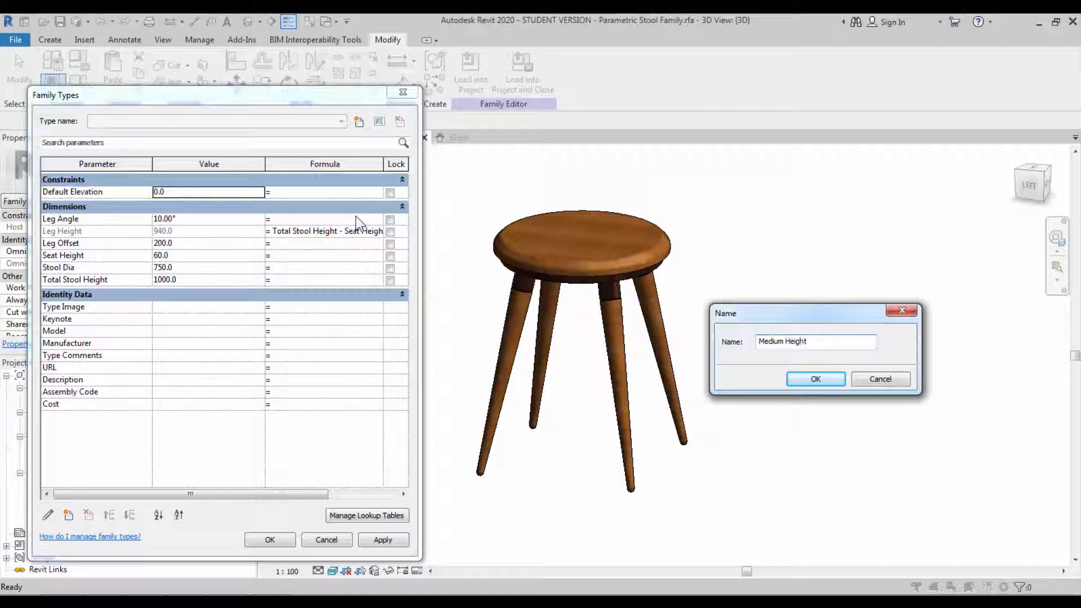
text(Stool)
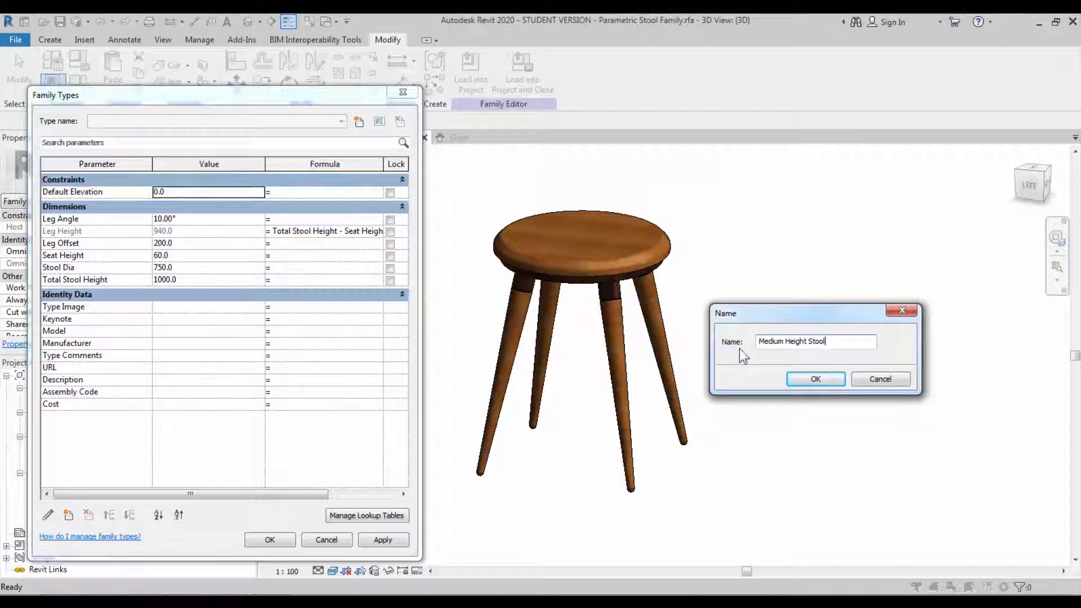
click(815, 378)
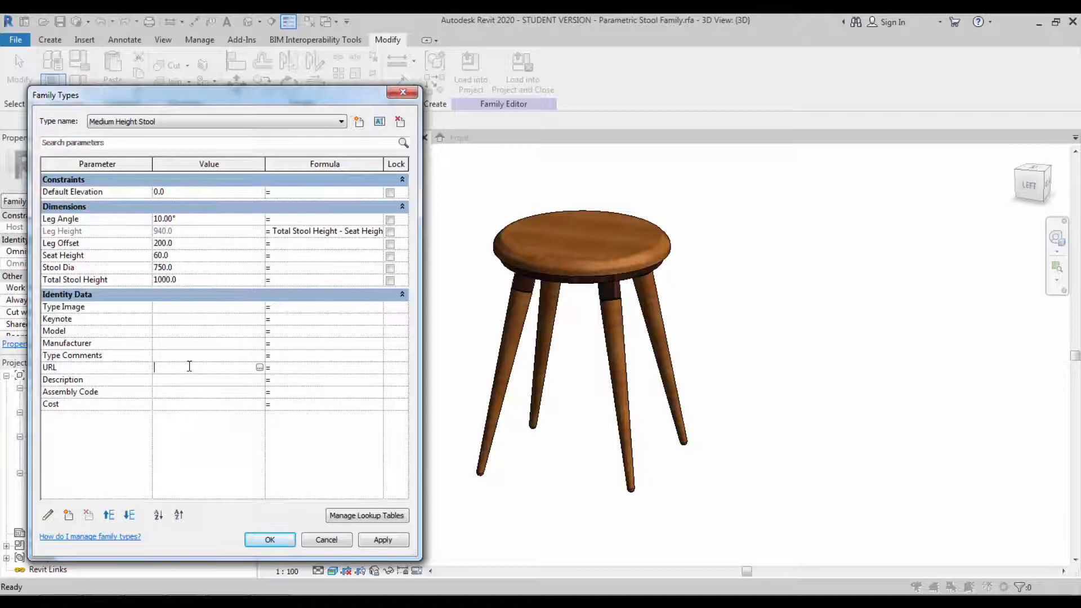
text(www.bimmodl)
text(High)
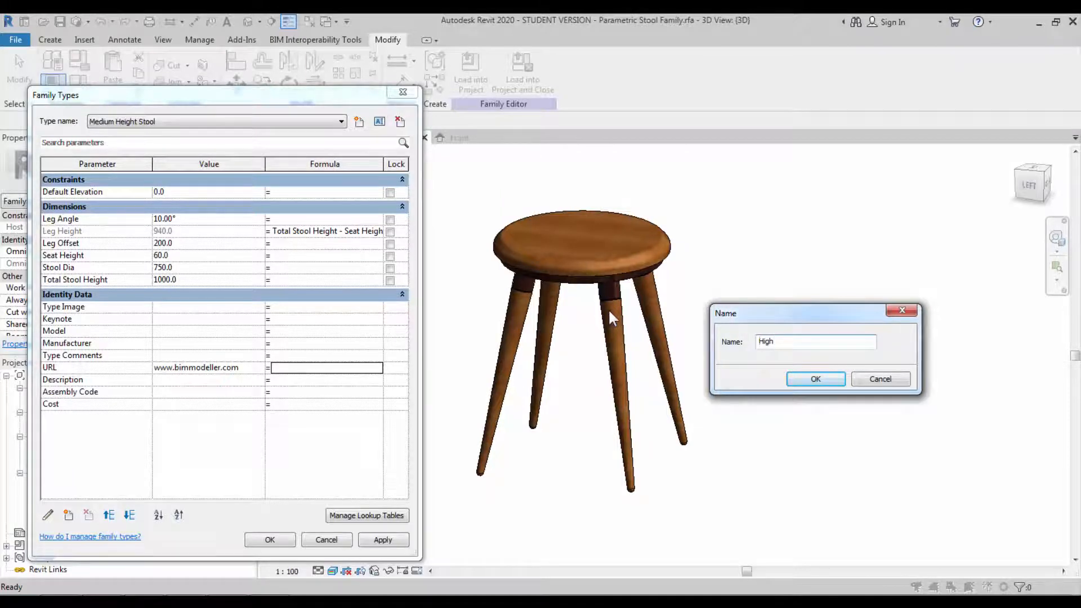
- Create the Bar High Stool type with Total Stool Height 1200
text(Bar High S)
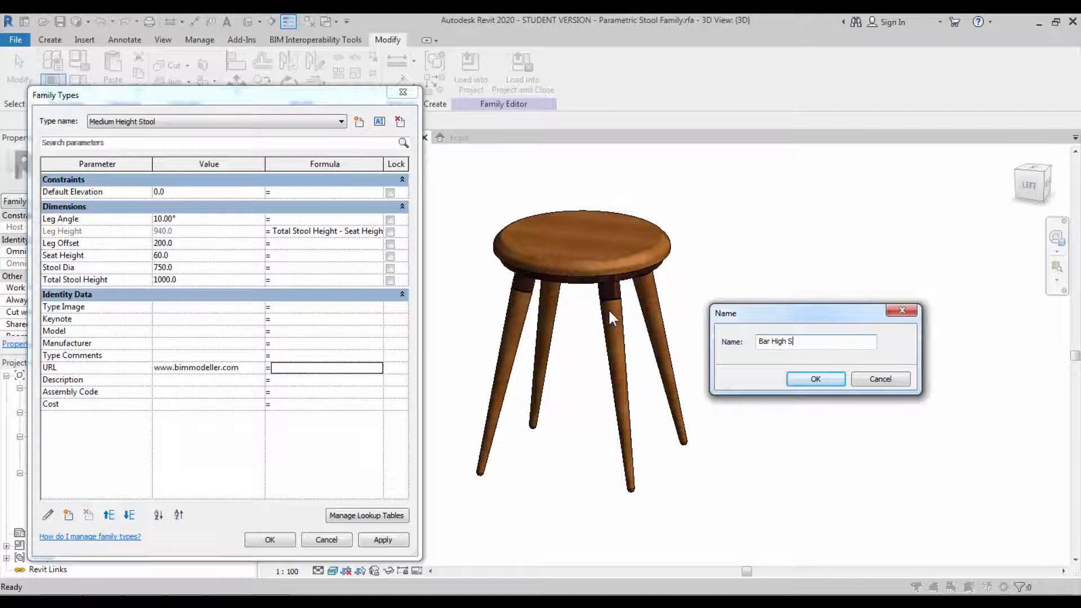
click(816, 379)
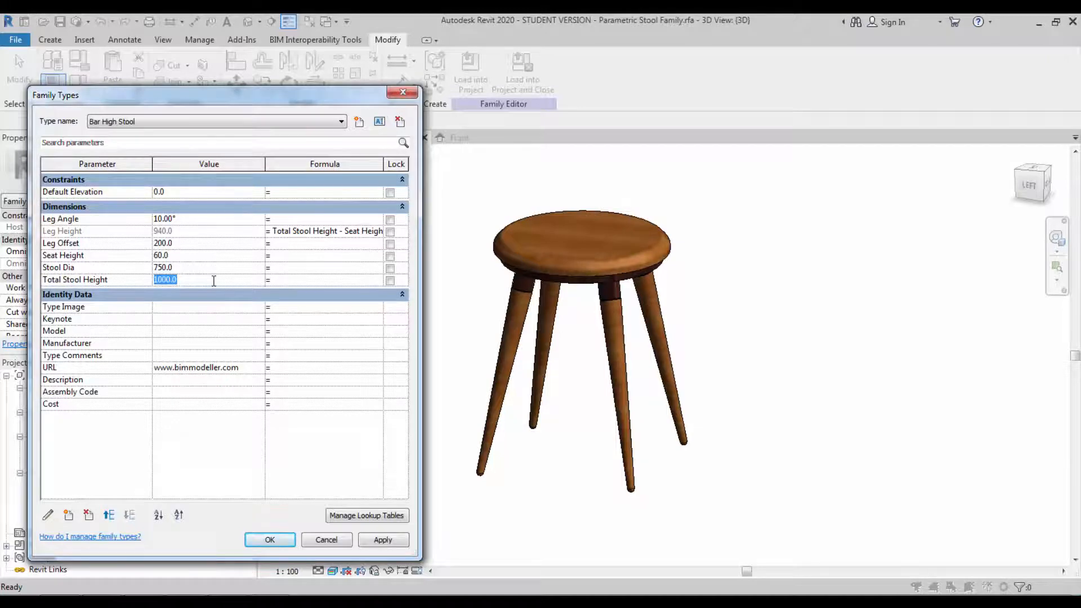
click(383, 540)
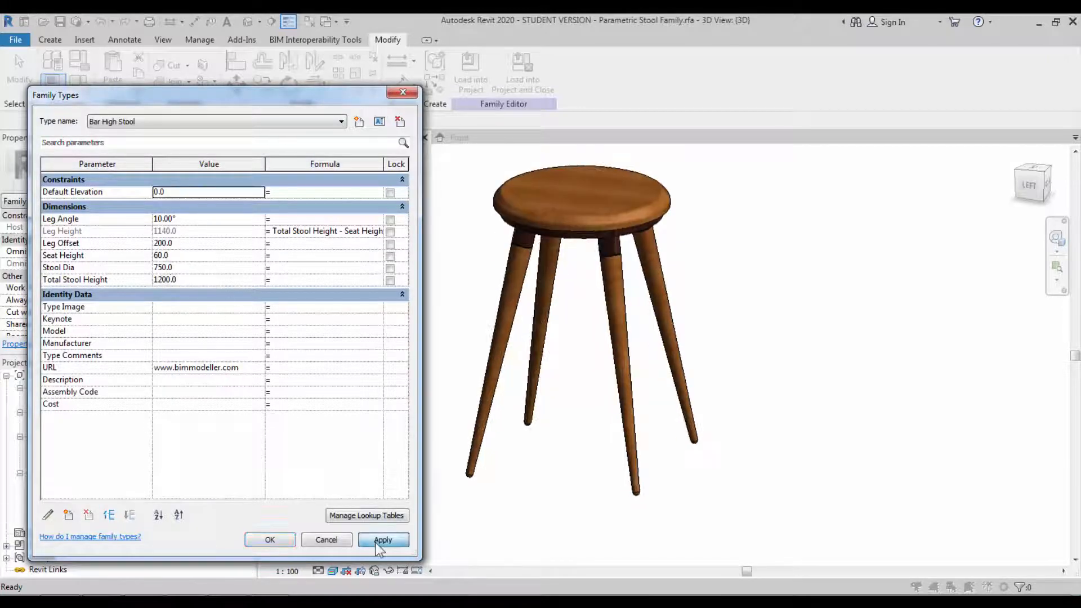
click(383, 539)
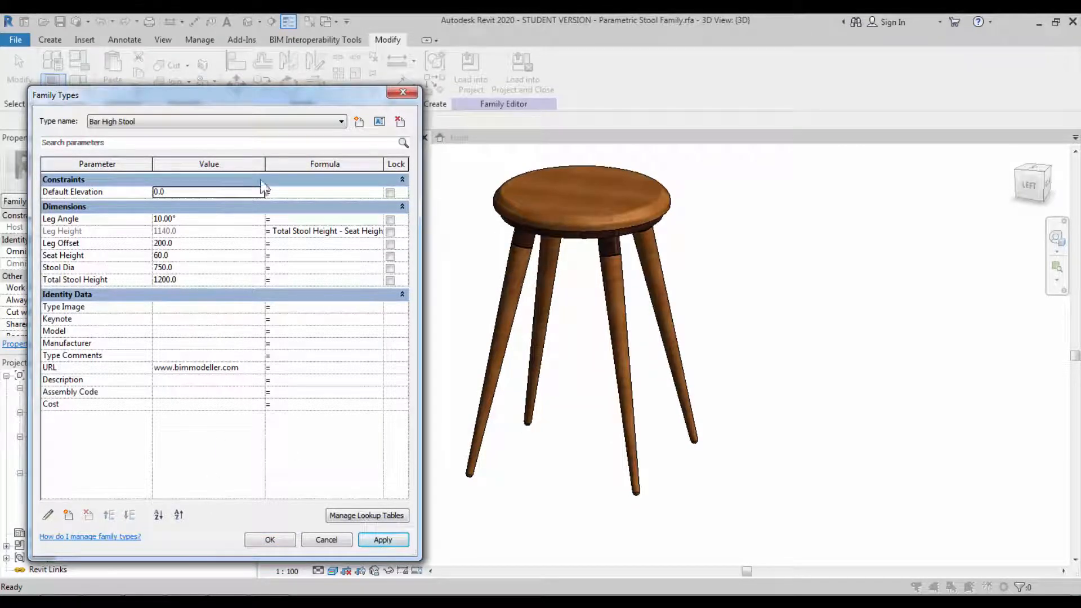
- Create the Low Stool type with Total Stool Height 450 and accept the types
click(358, 121)
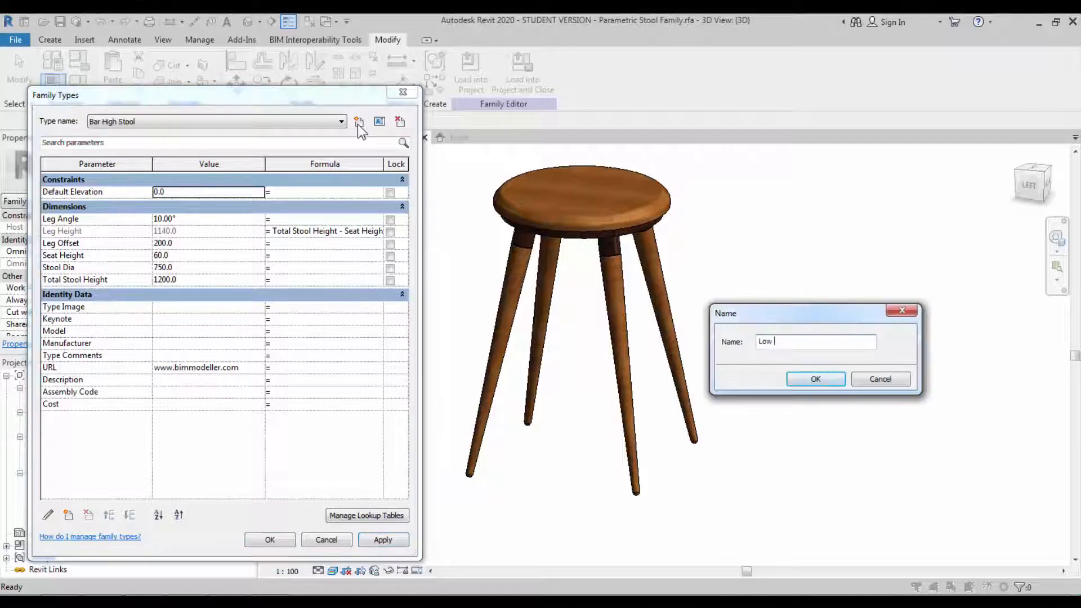
click(816, 379)
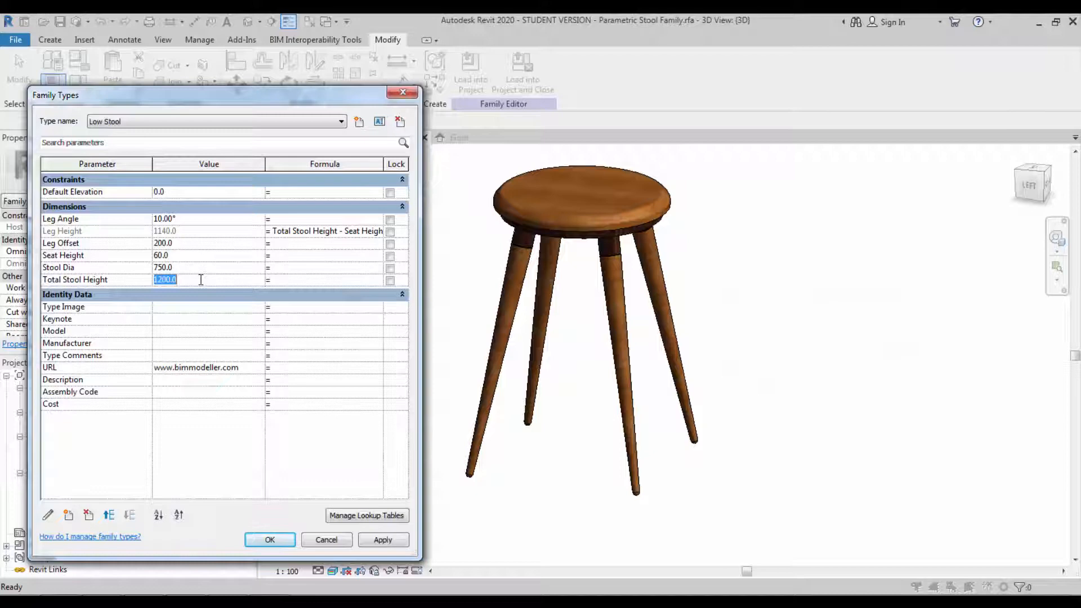
text(450)
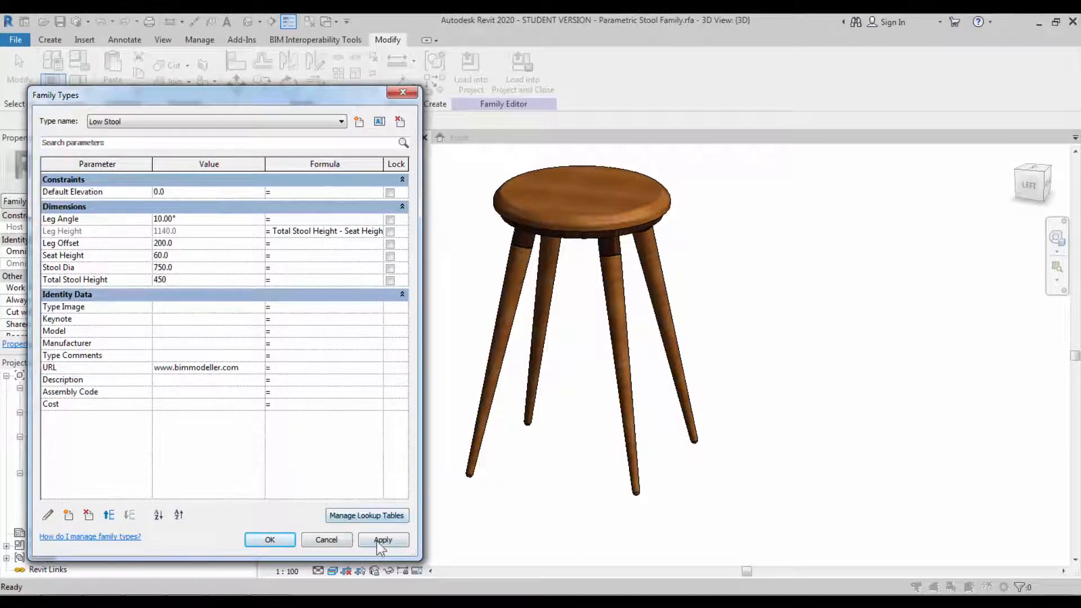
click(383, 539)
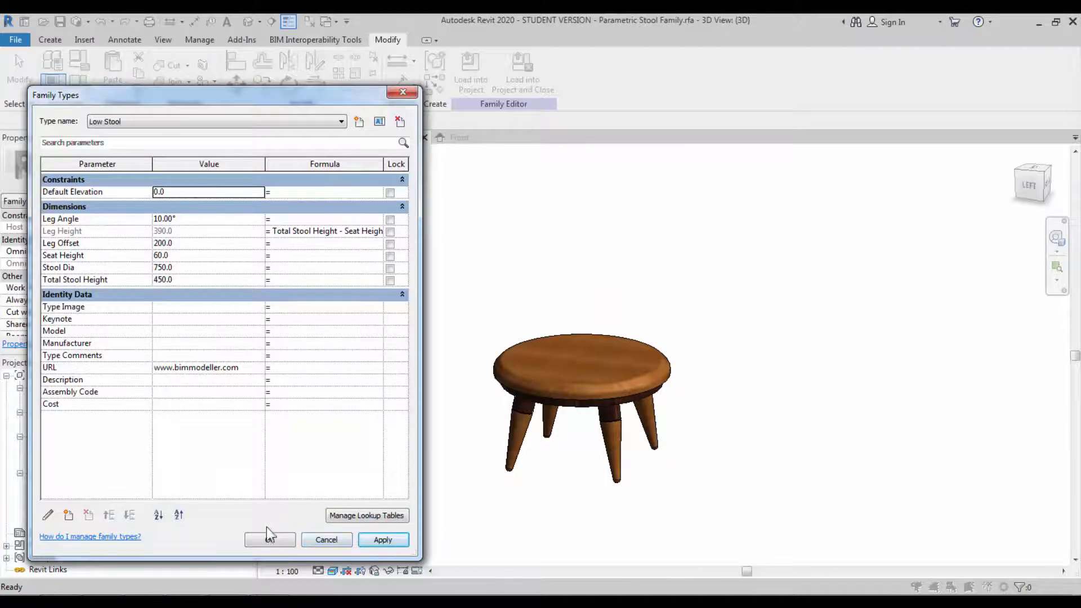
click(269, 540)
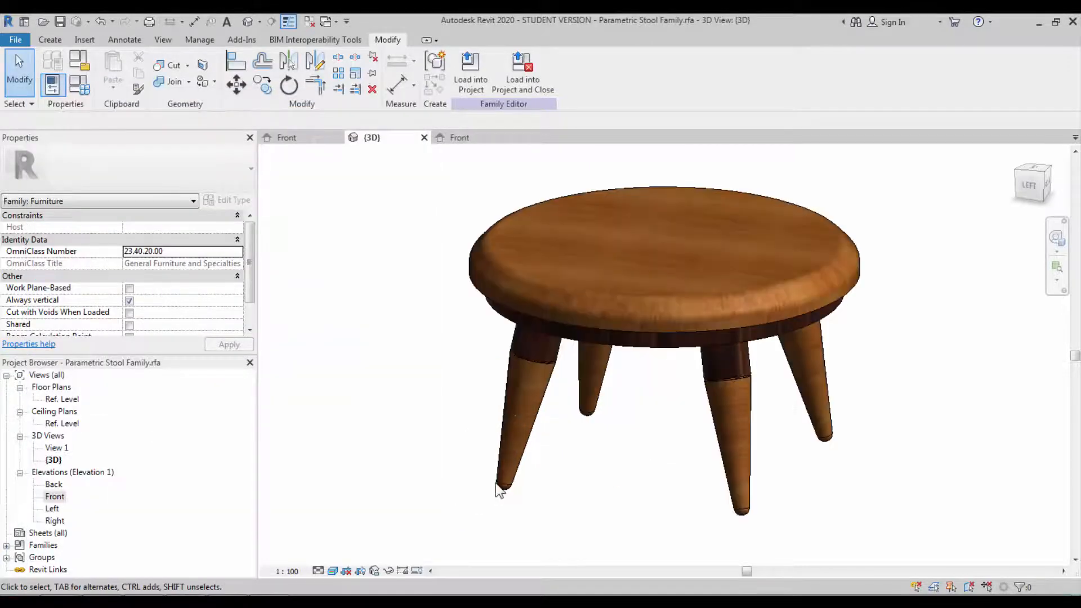
- Inspect the low stool's legs from around, then load the stool family into the project
drag(500, 490, 685, 396)
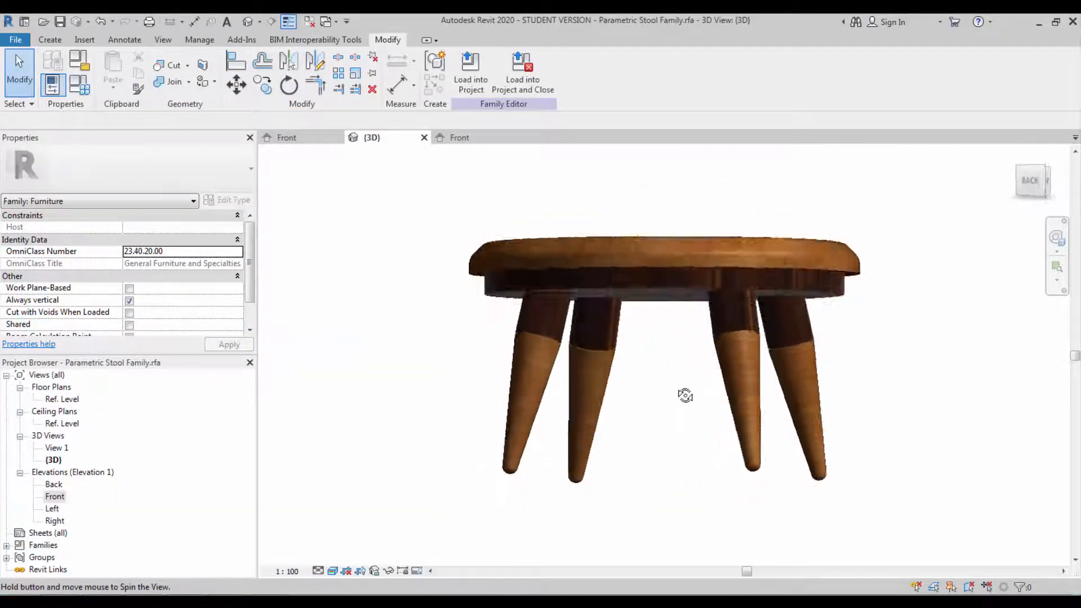
drag(686, 396, 566, 461)
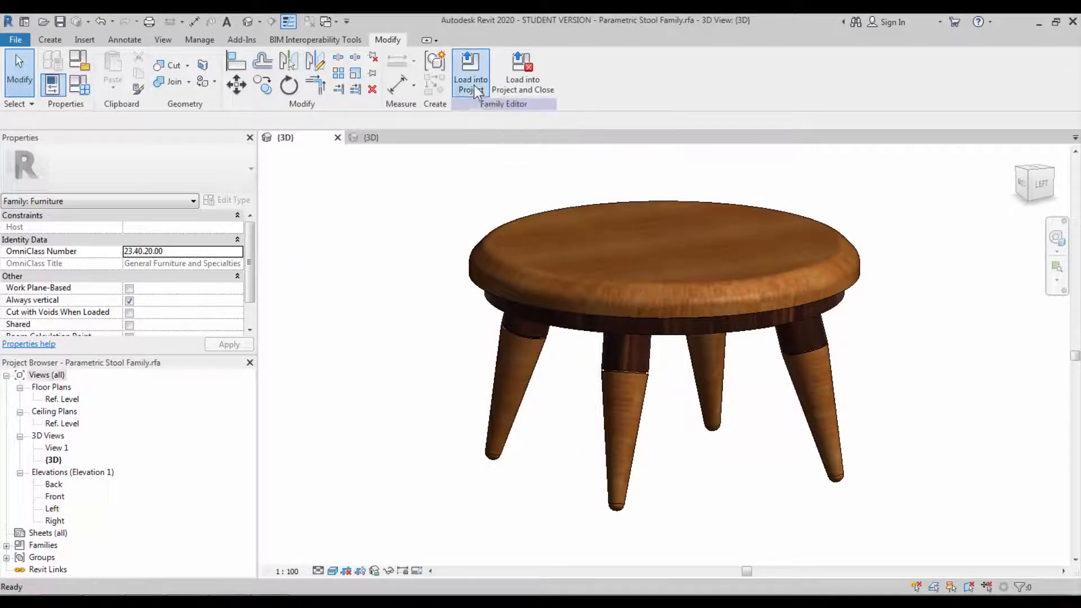
click(471, 76)
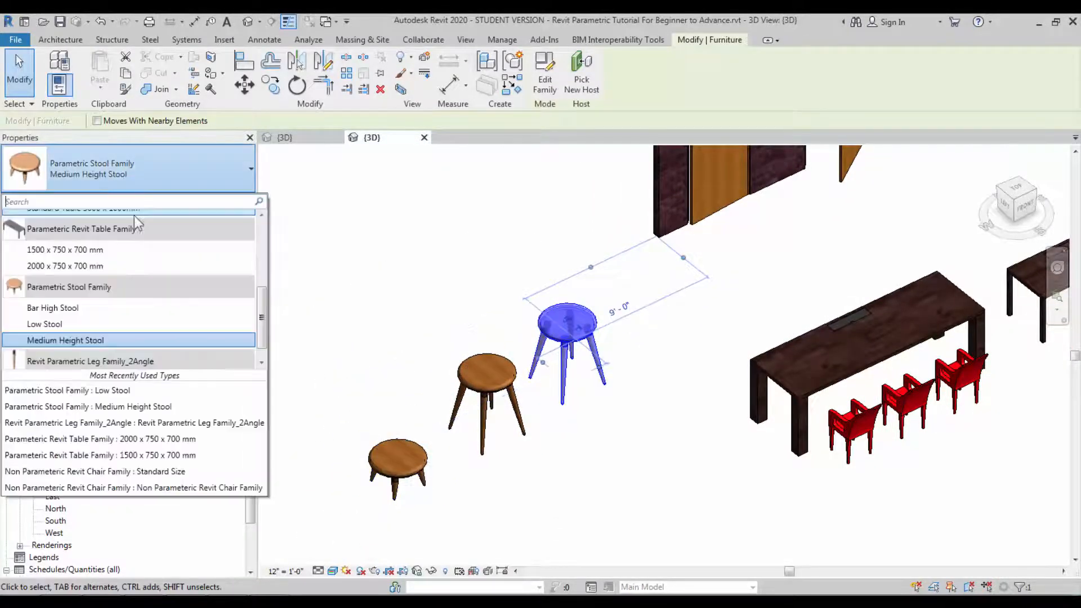
- Place the third stool beside the others near the dining table and review the row of three
click(53, 308)
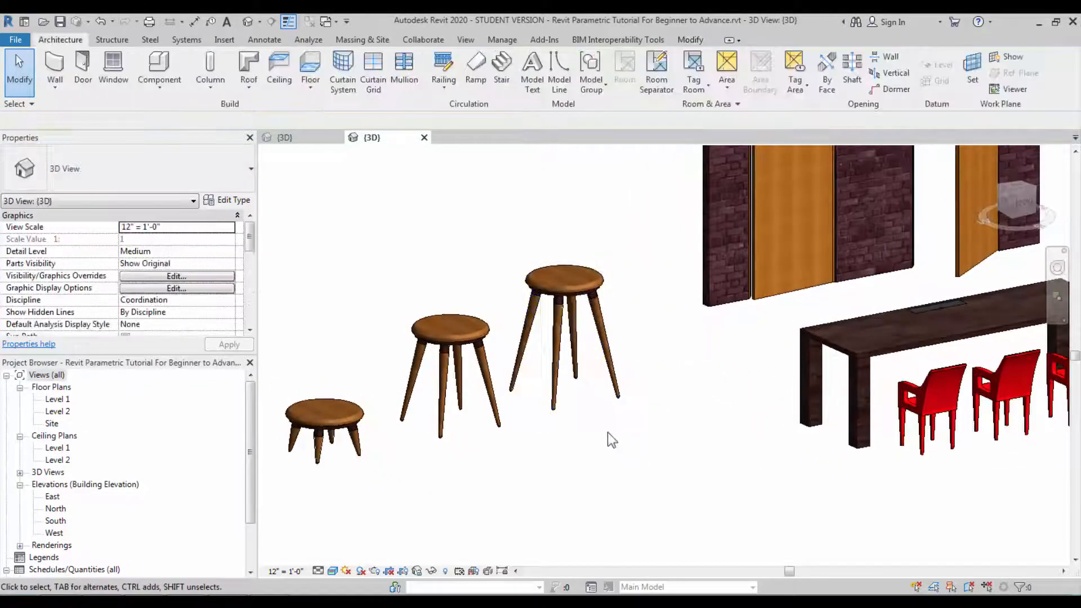
drag(611, 439, 559, 474)
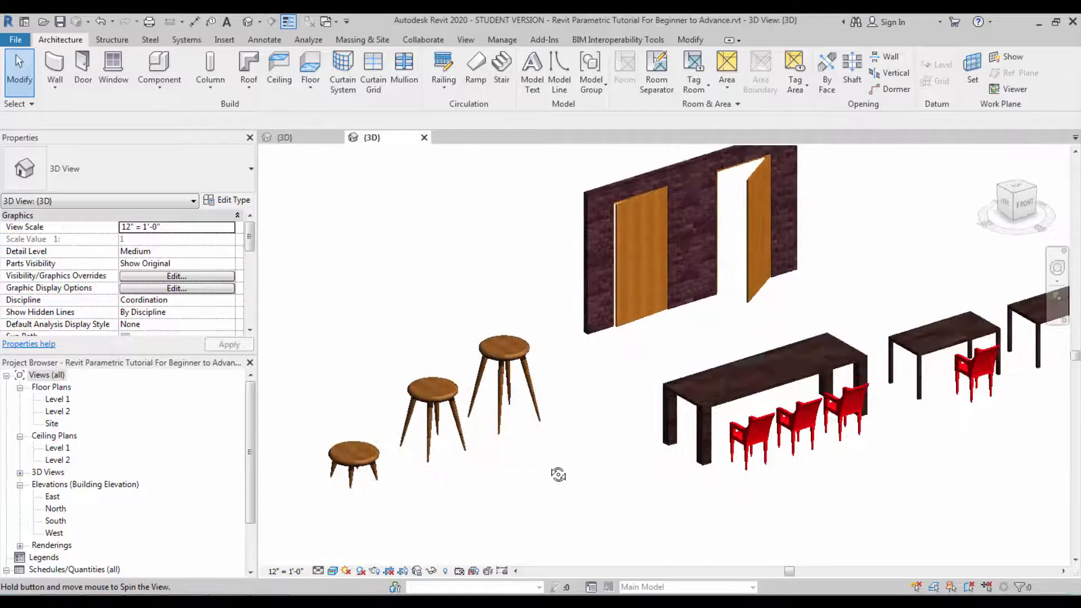